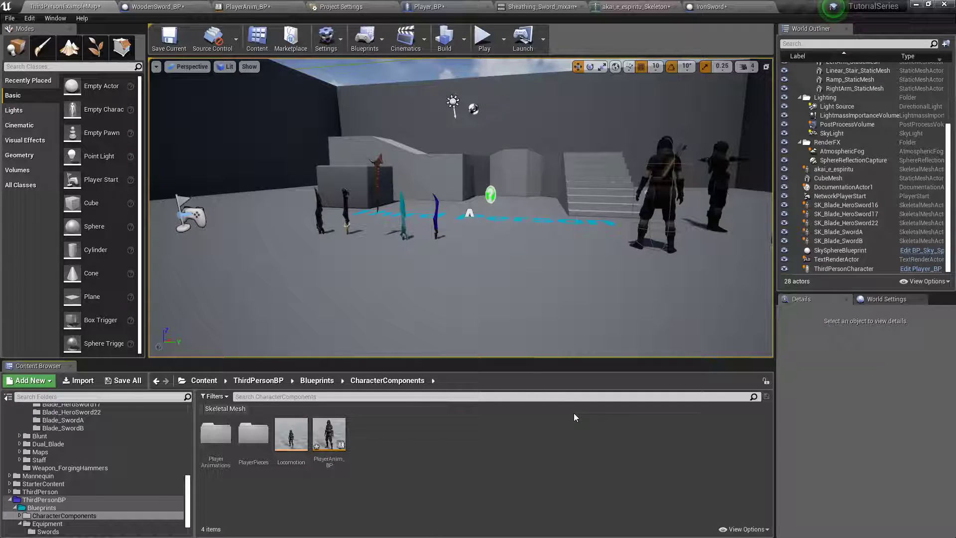
mouse_move(391, 441)
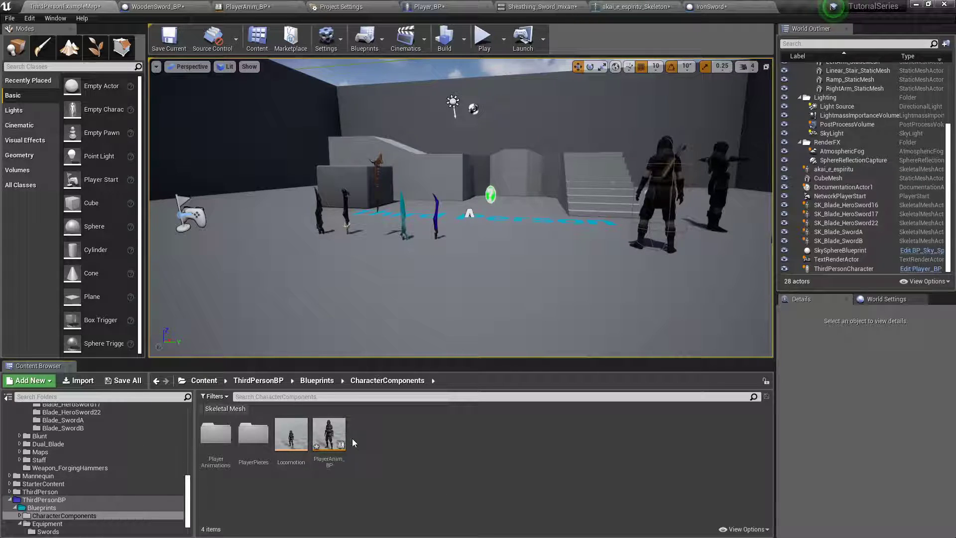
Step: Bring up the CharacterComponents new-asset menu and show its Animation asset types
left_click(27, 380)
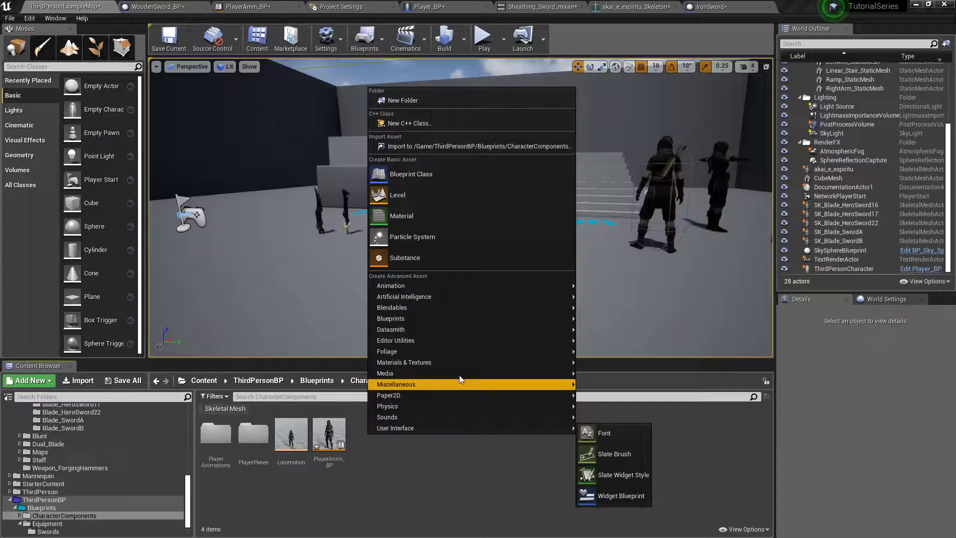
mouse_move(390, 286)
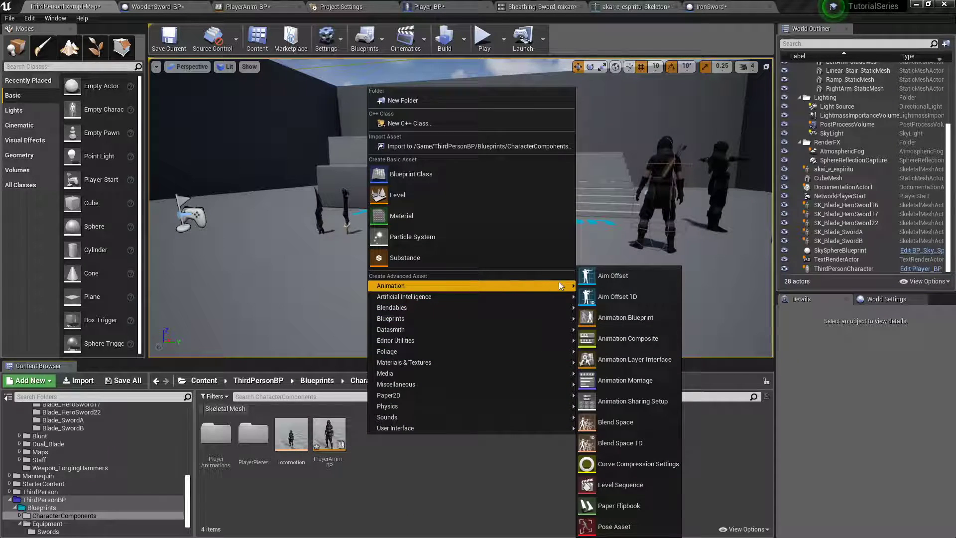
mouse_move(615, 422)
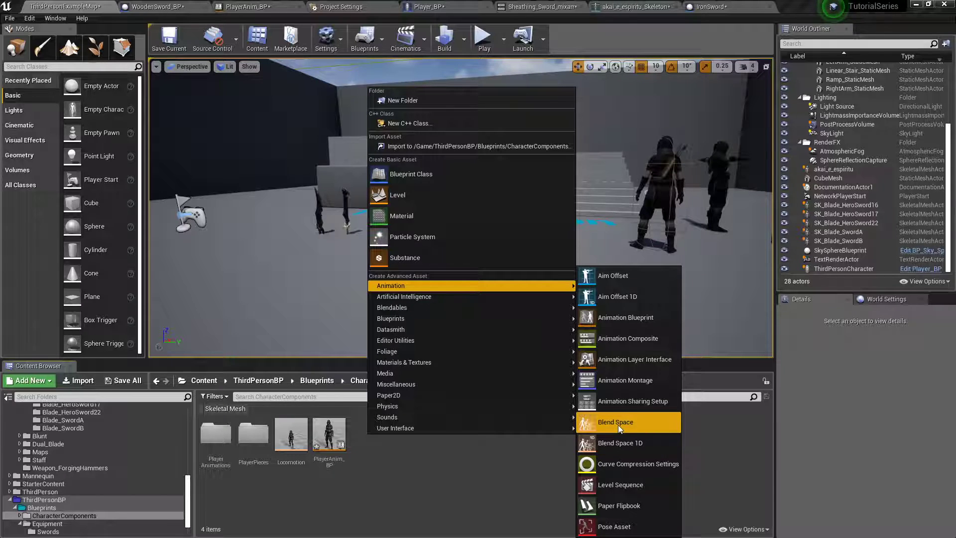
Step: Create blend space Armed_BS for akai_e_espiritu_Skeleton and open it in the editor
left_click(614, 422)
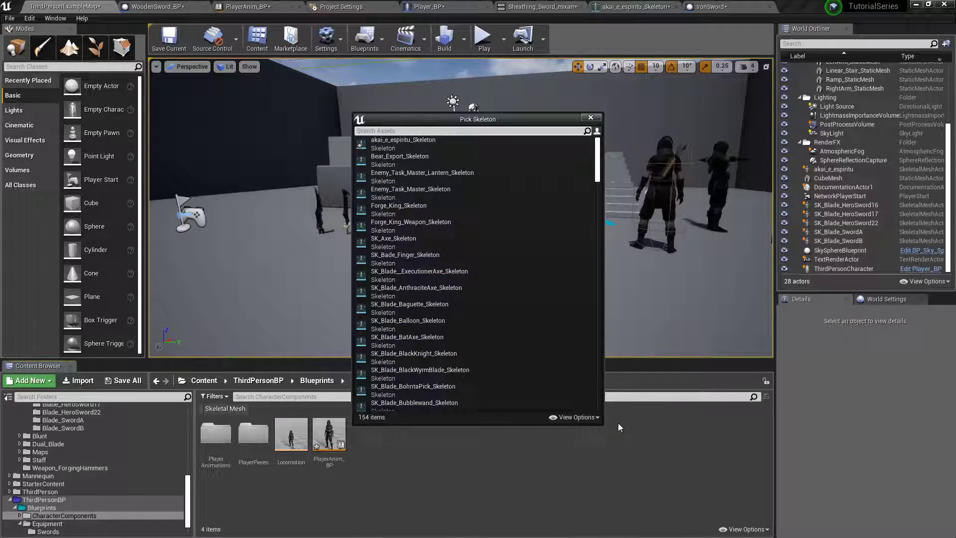
mouse_move(403, 144)
type("Armed_B")
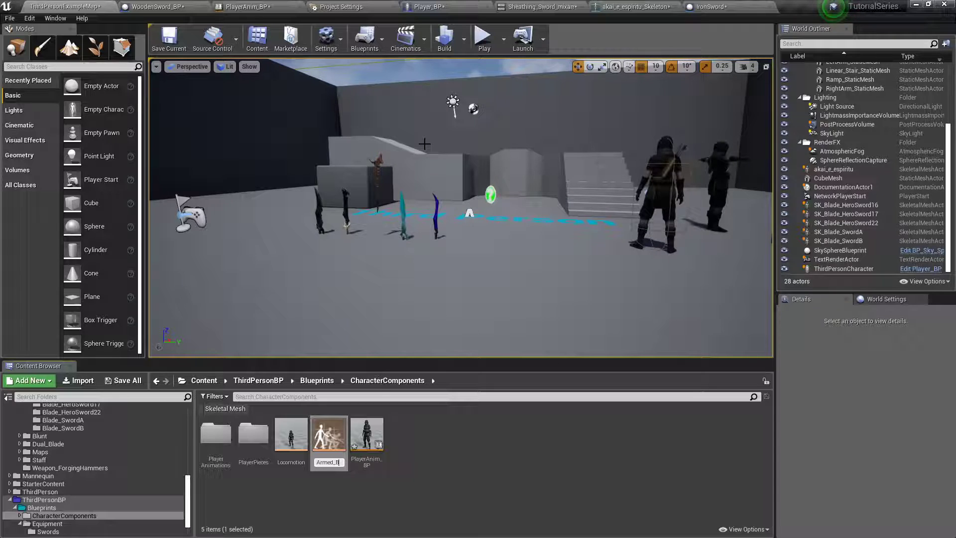
left_click(291, 434)
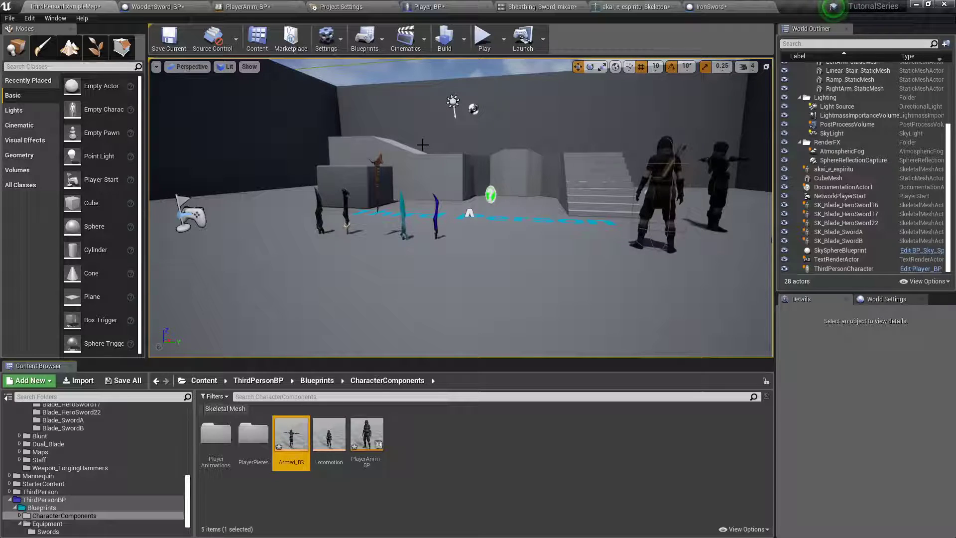
double_click(291, 435)
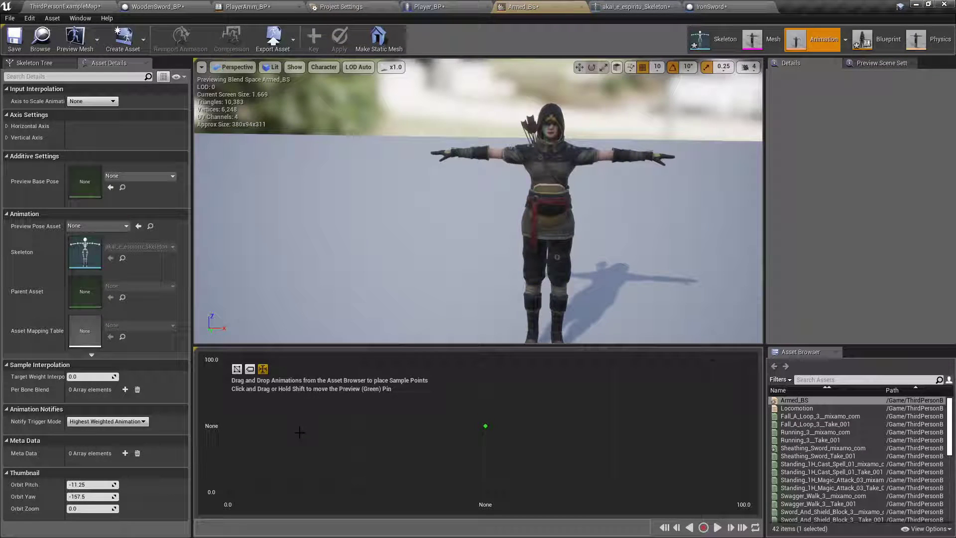
Step: Name the horizontal axis Direction with a range of -180 to 180
left_click(8, 126)
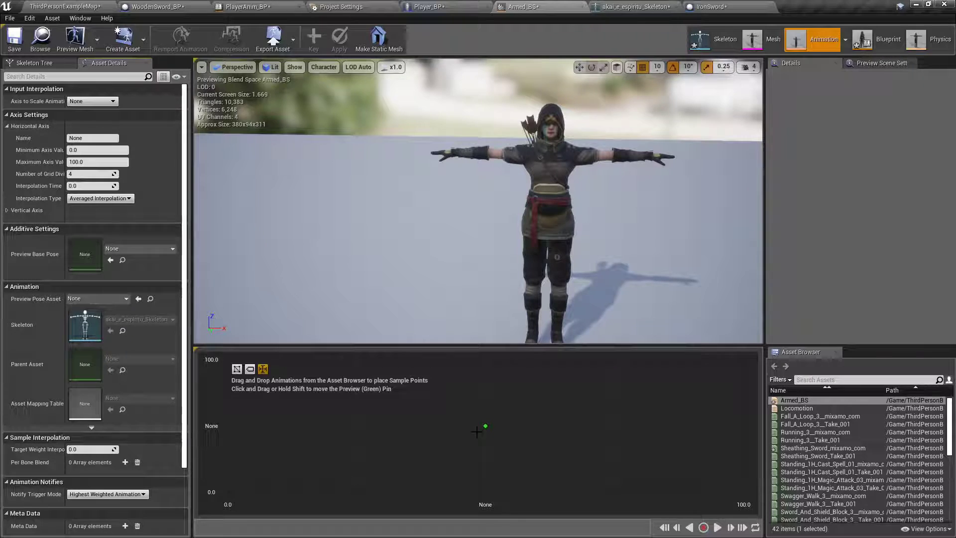
left_click_drag(485, 425, 692, 423)
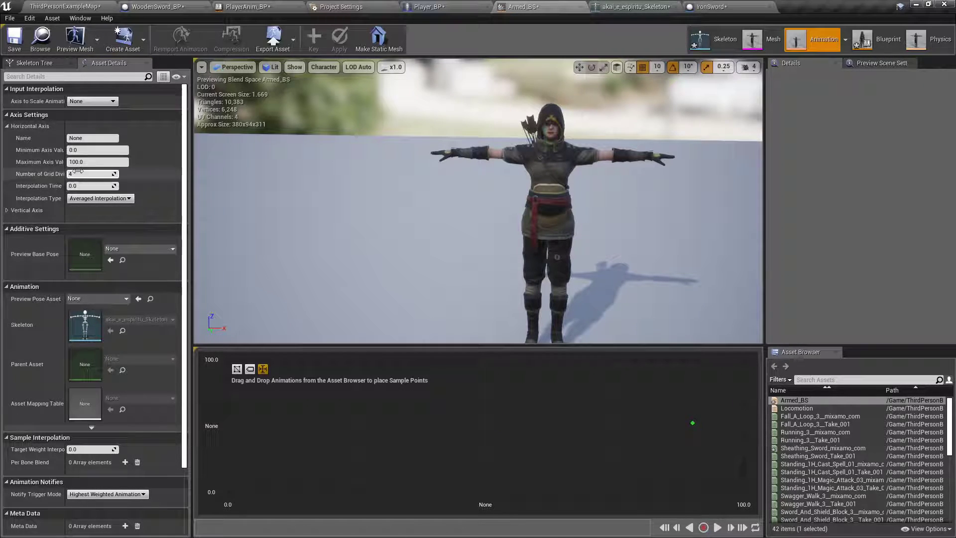
type("Directi")
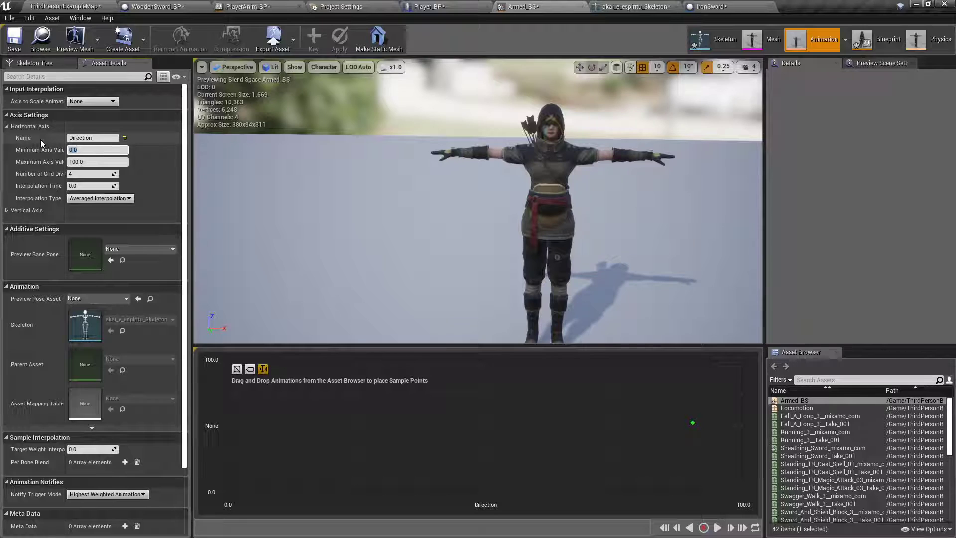
type("-189")
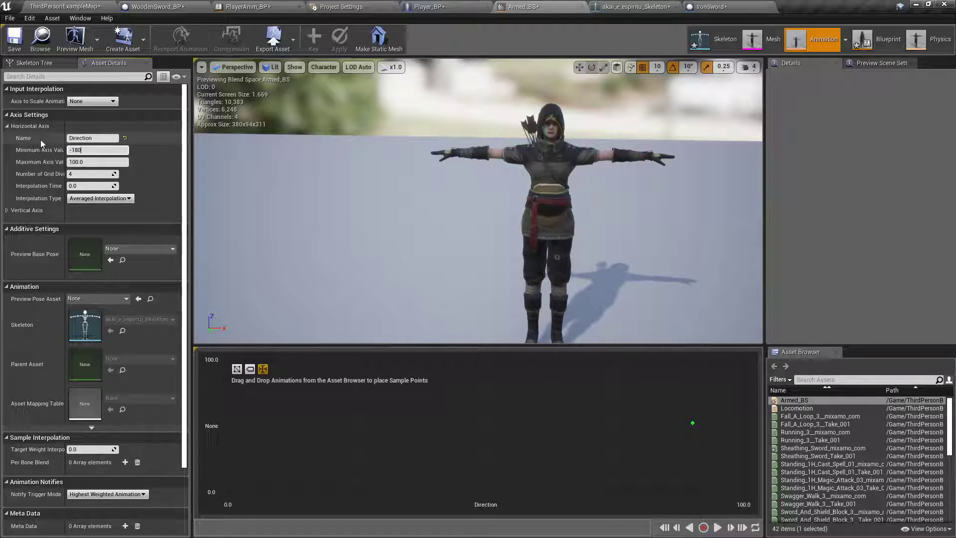
type("180")
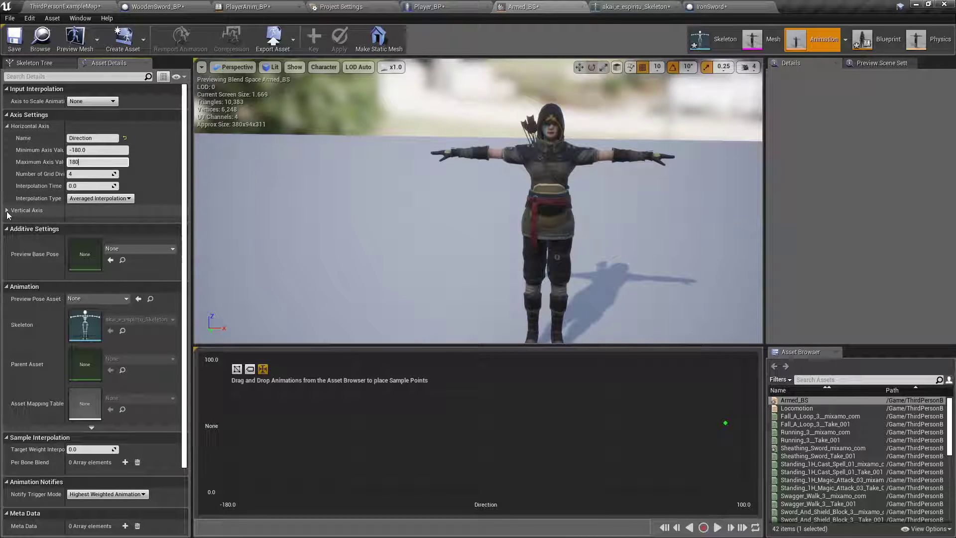
Step: Name the vertical axis Speed with a maximum of 175
left_click(8, 210)
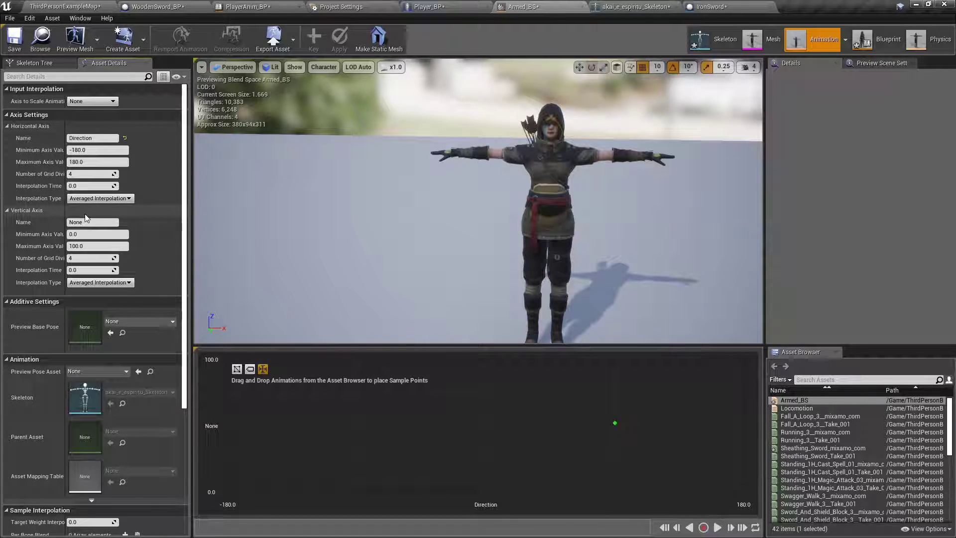
type("Speed")
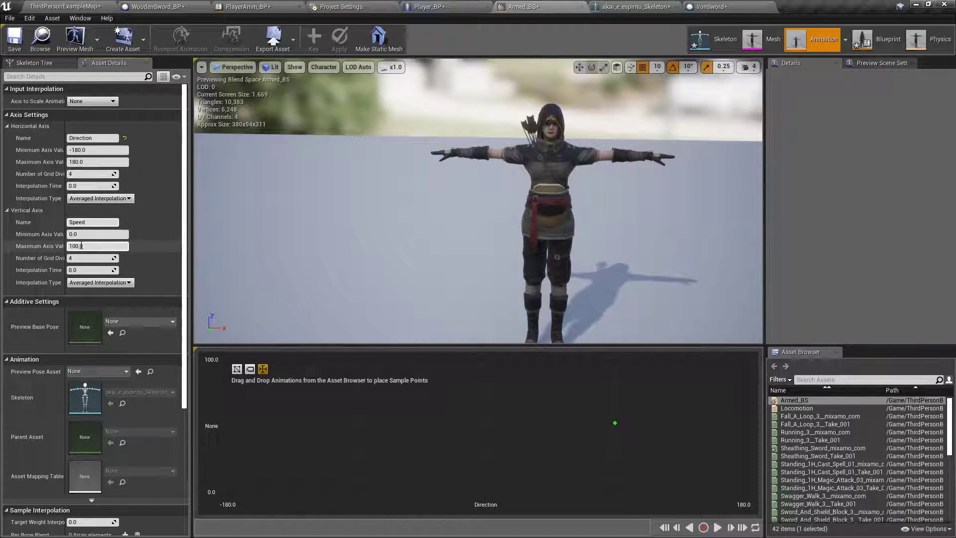
mouse_move(40, 234)
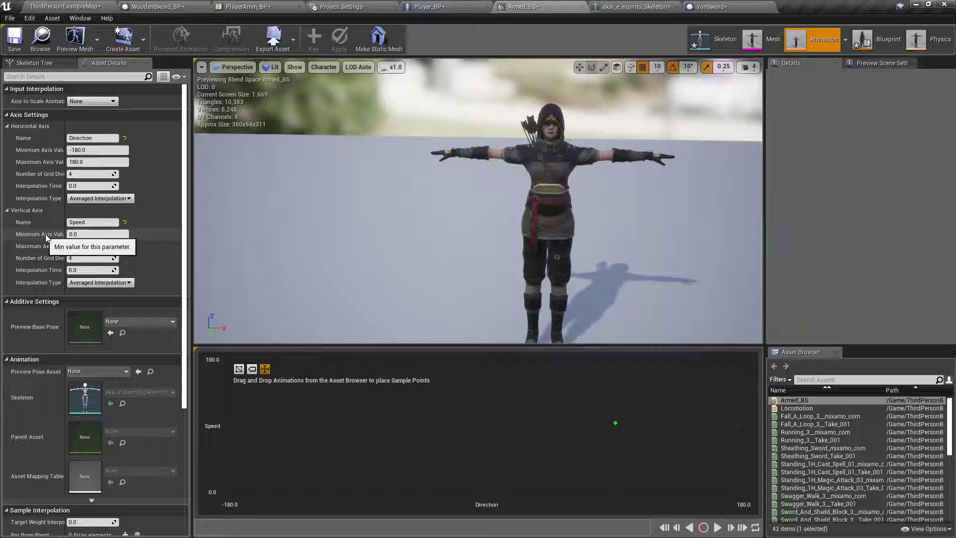
left_click(98, 246)
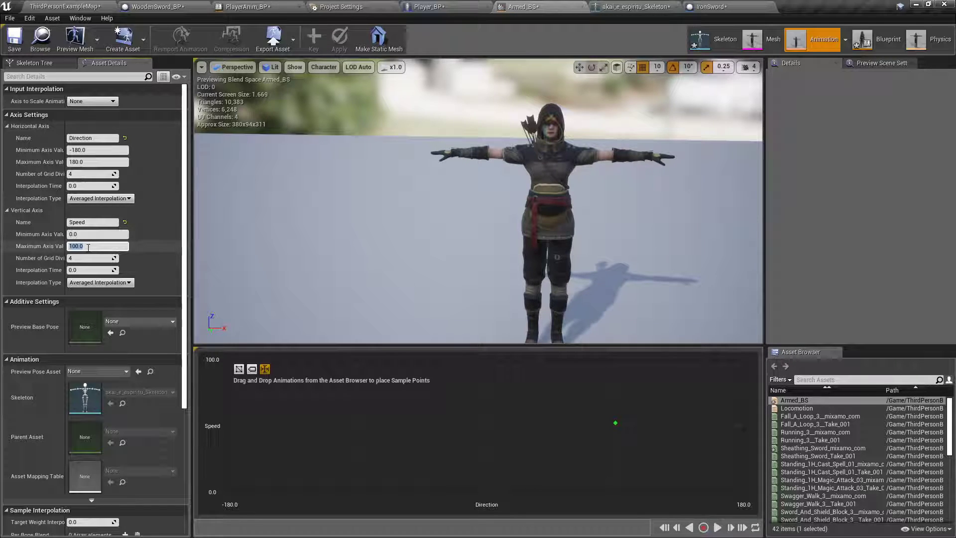
type("175")
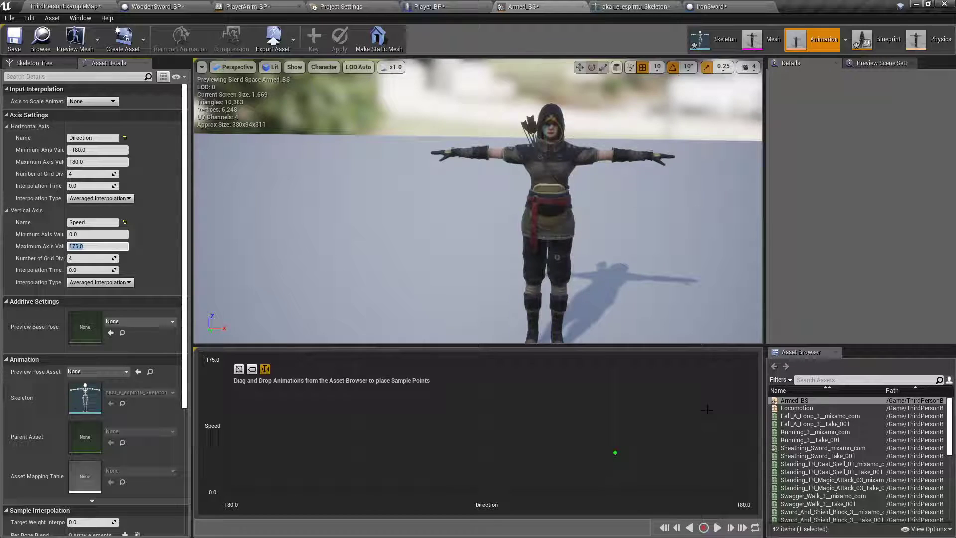
mouse_move(547, 481)
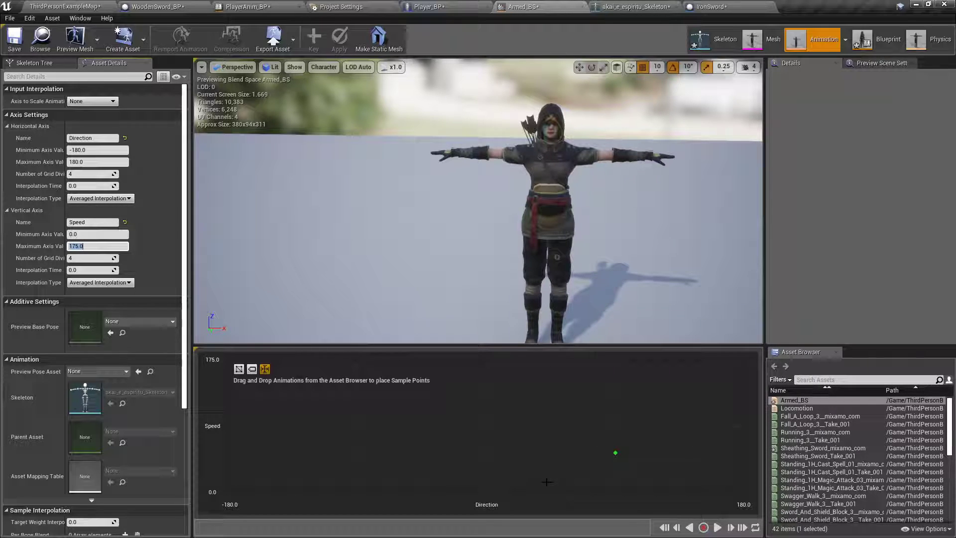
Step: Place Sword_And_Shield_Idle_mixamo_com on all five Direction points of the zero-speed row
scroll("down", 3)
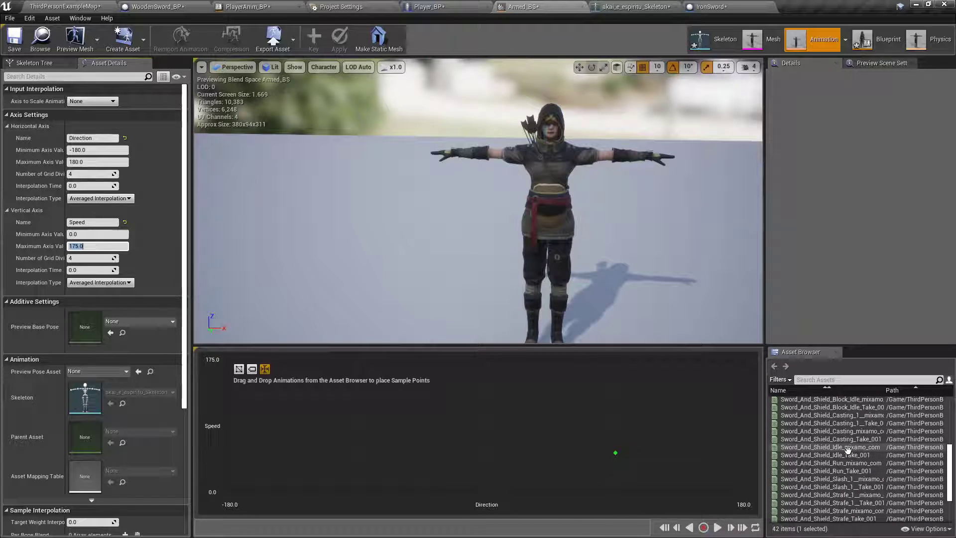
left_click(830, 446)
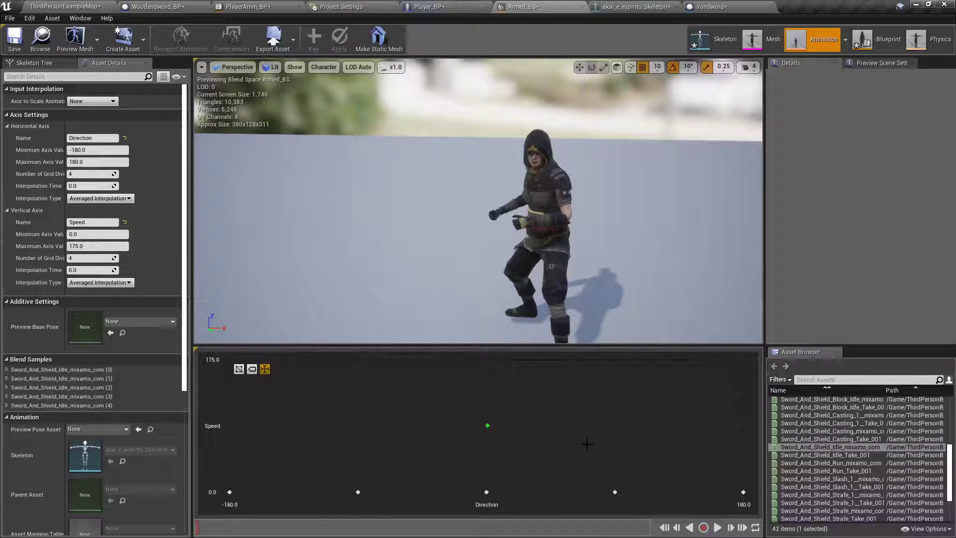
scroll("down", 3)
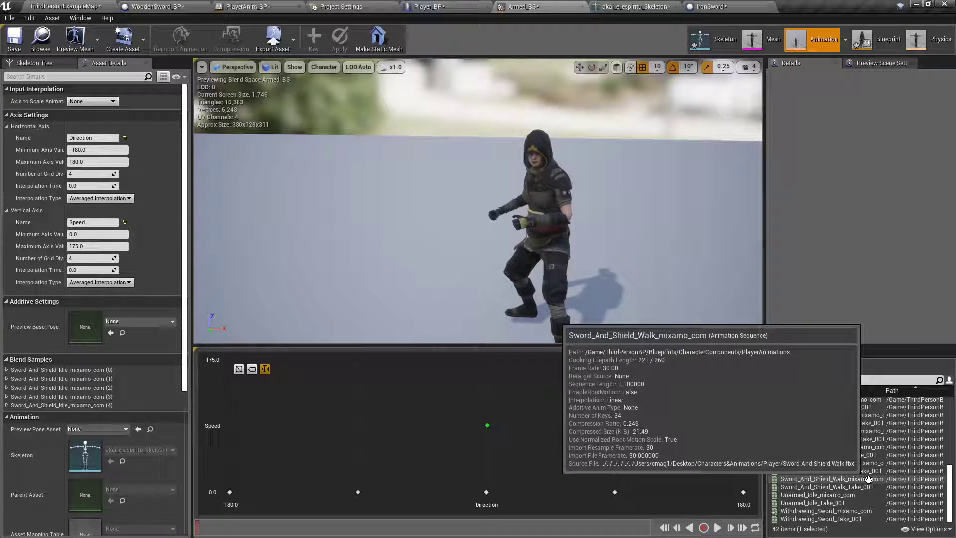
Step: Preview the Sword_And_Shield_Walk_mixamo_com animation, then reopen the Armed_BS blend space
double_click(831, 479)
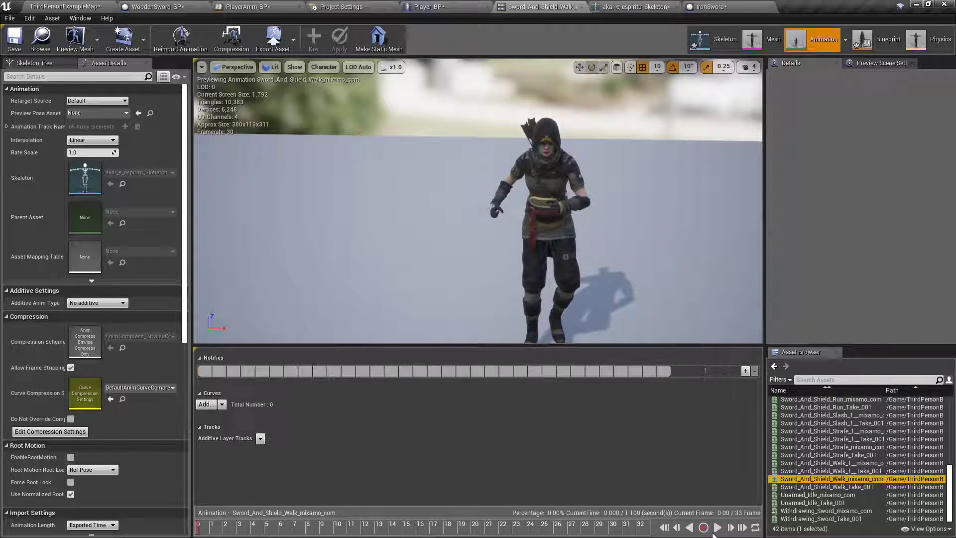
left_click(703, 527)
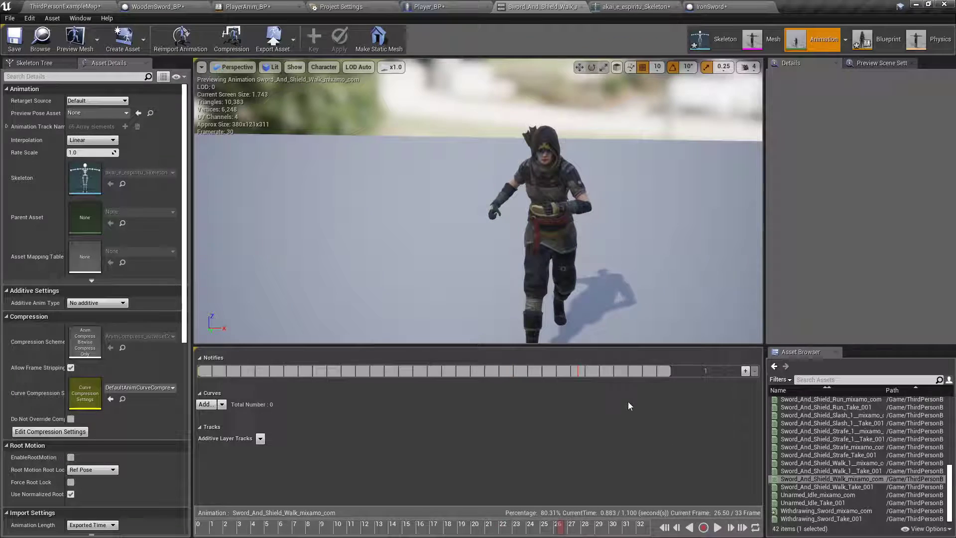
left_click(244, 6)
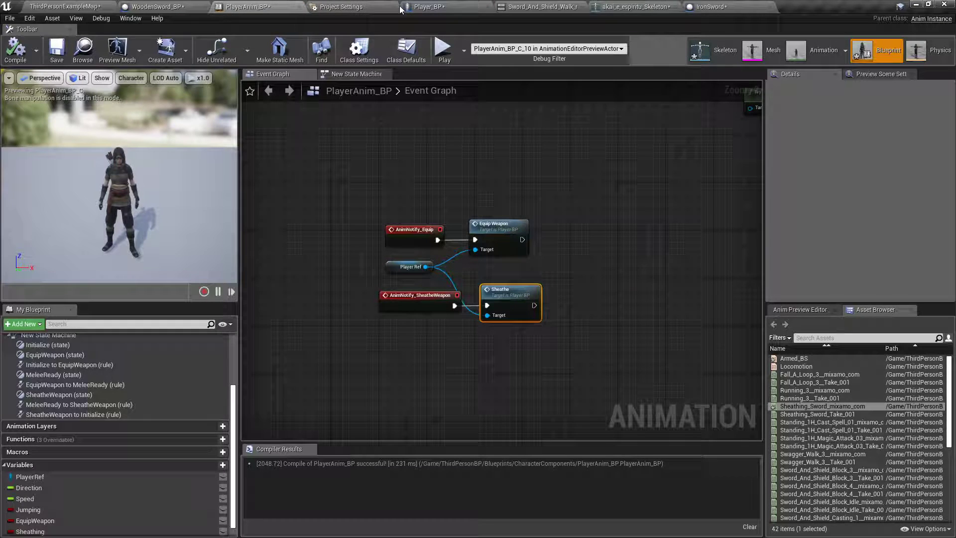
left_click(61, 6)
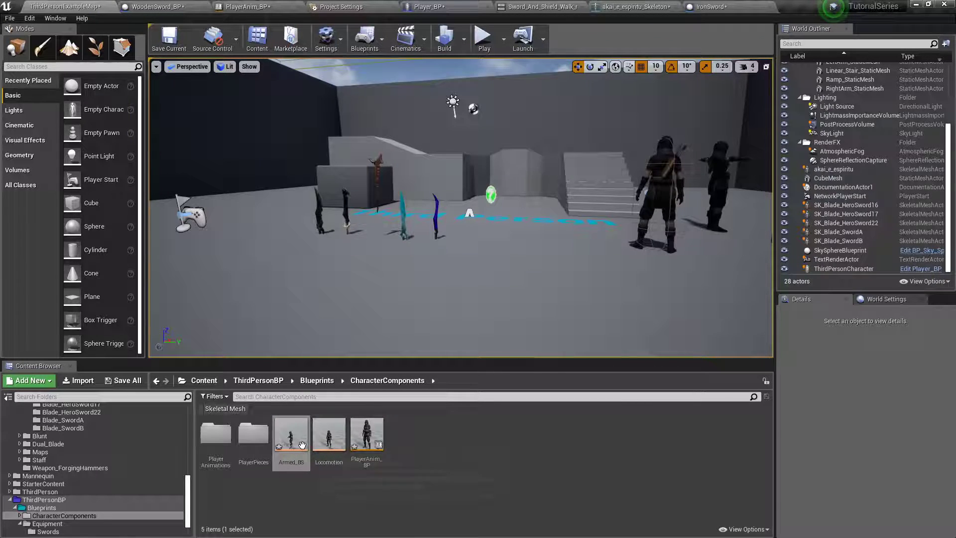
double_click(290, 434)
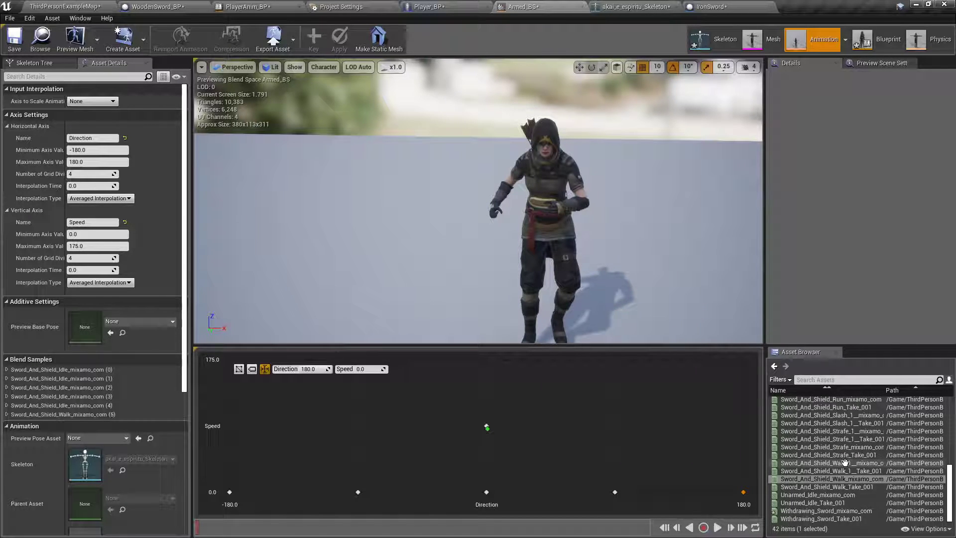
mouse_move(831, 462)
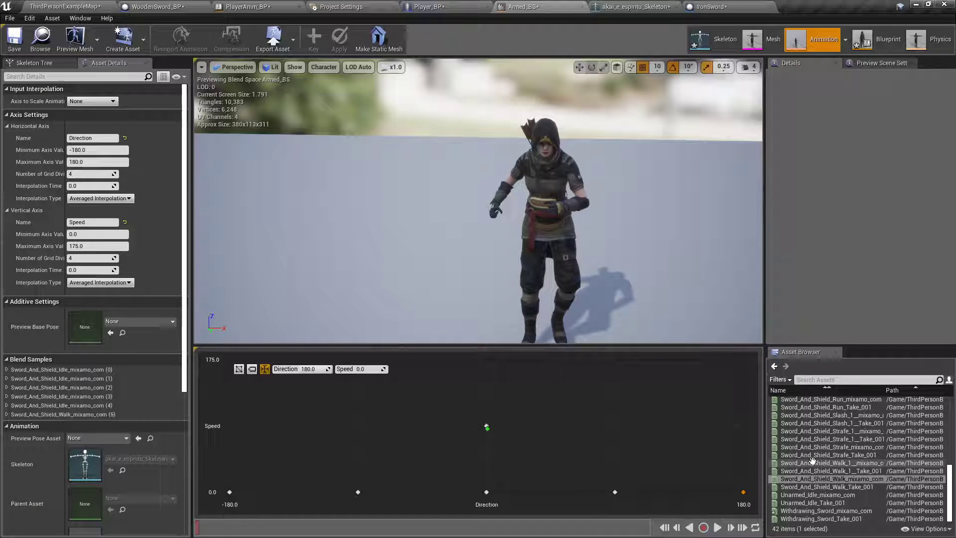
Step: Add Sword_And_Shield_Walk_1__mixamo_com as a new sample on the Armed_BS grid
left_click(832, 462)
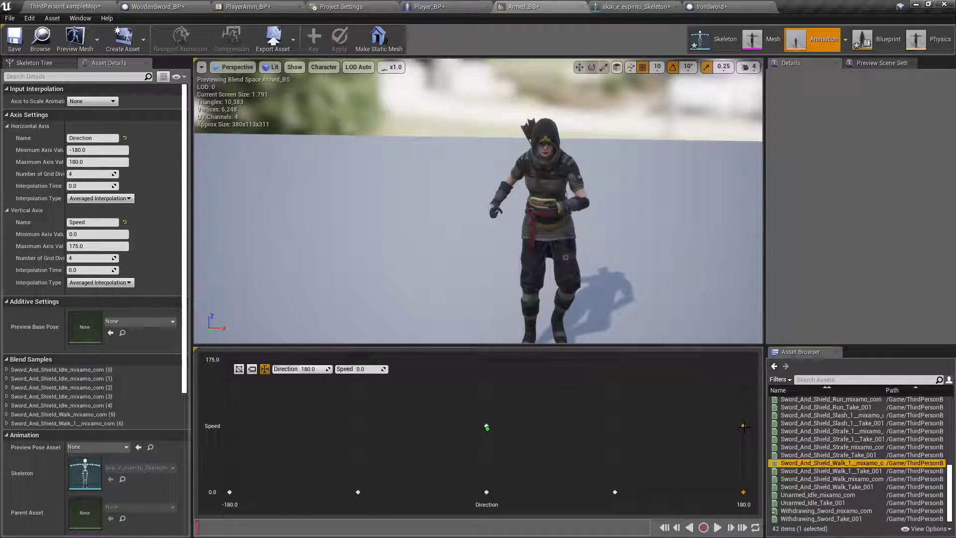
mouse_move(486, 435)
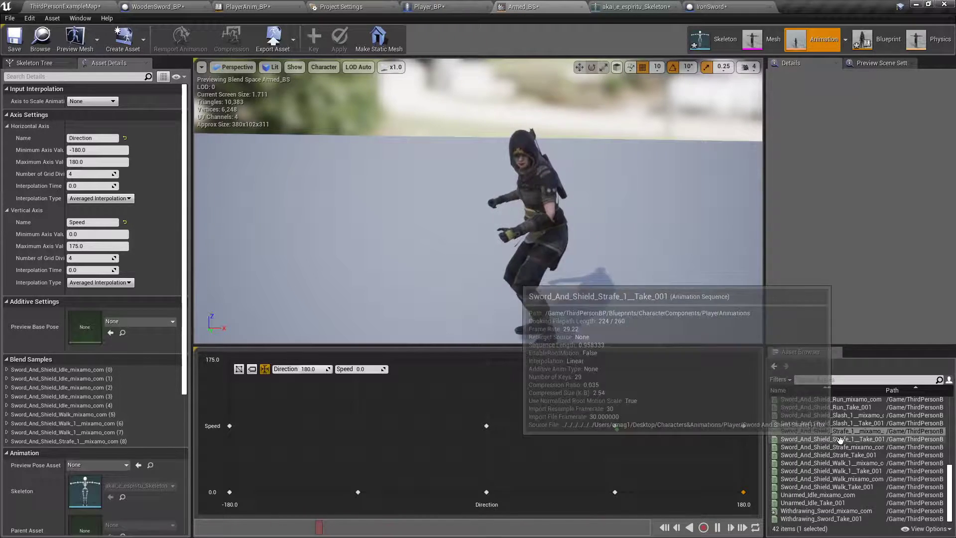
Step: Add Sword_And_Shield_Strafe_mixamo_com as a tenth blend sample on the grid
left_click(832, 448)
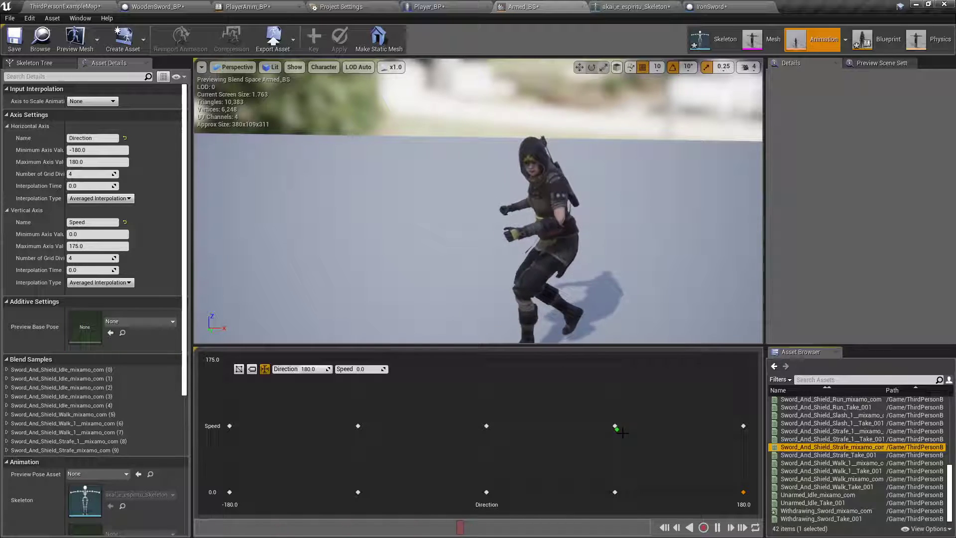
mouse_move(358, 425)
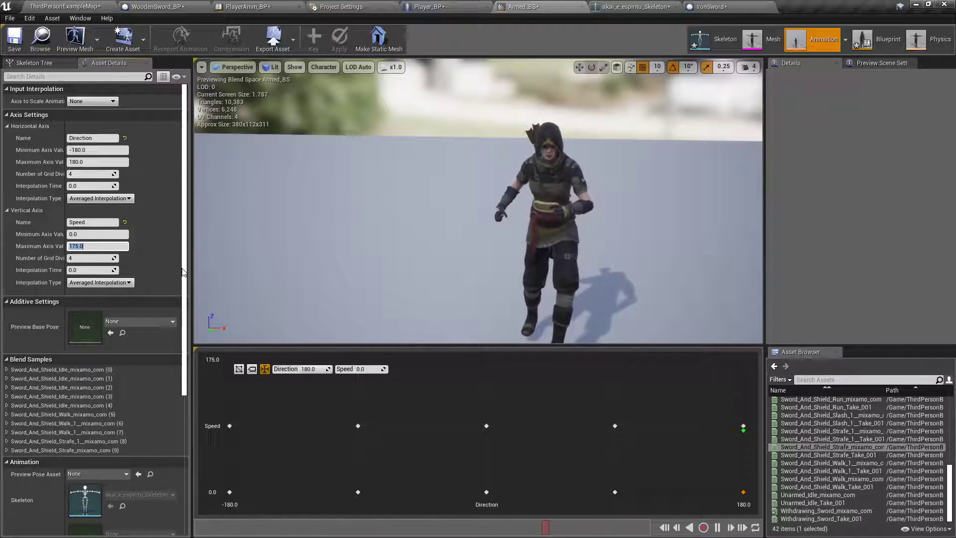
Step: Raise the Speed axis maximum to 450 and place the Run animation at top speed
type("450")
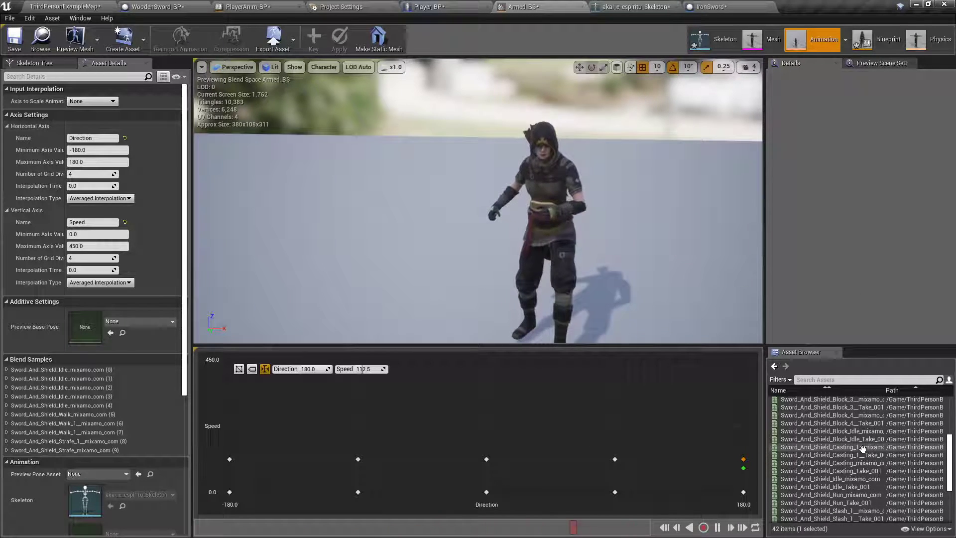
mouse_move(829, 447)
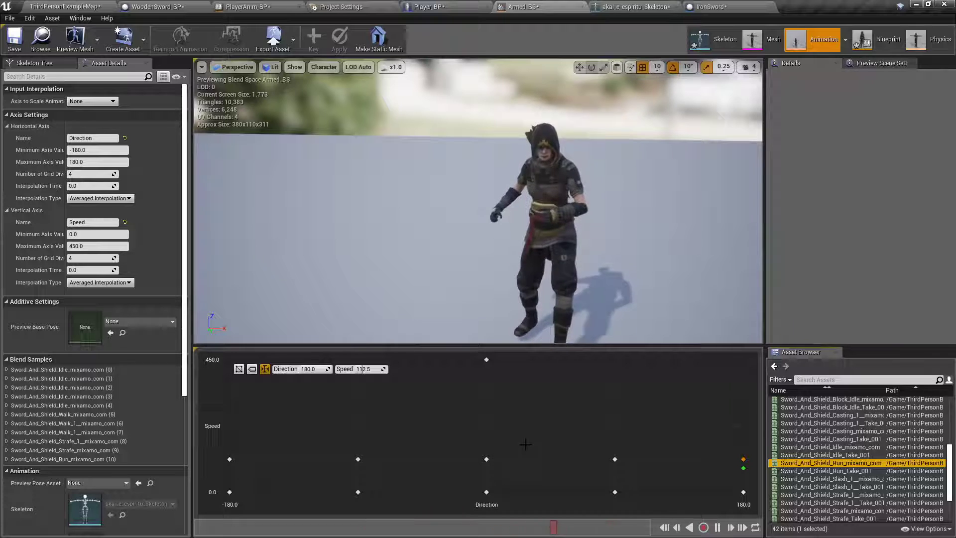
mouse_move(743, 468)
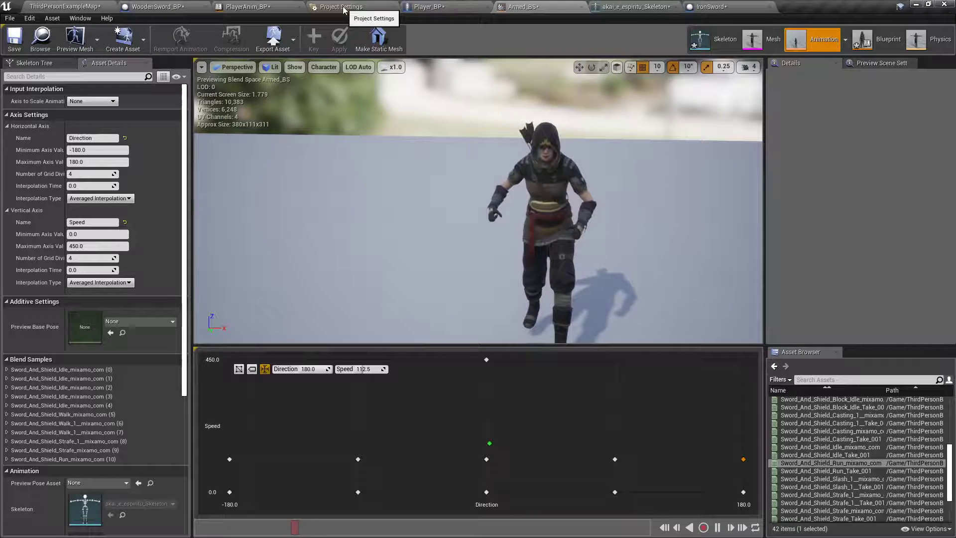
left_click(339, 7)
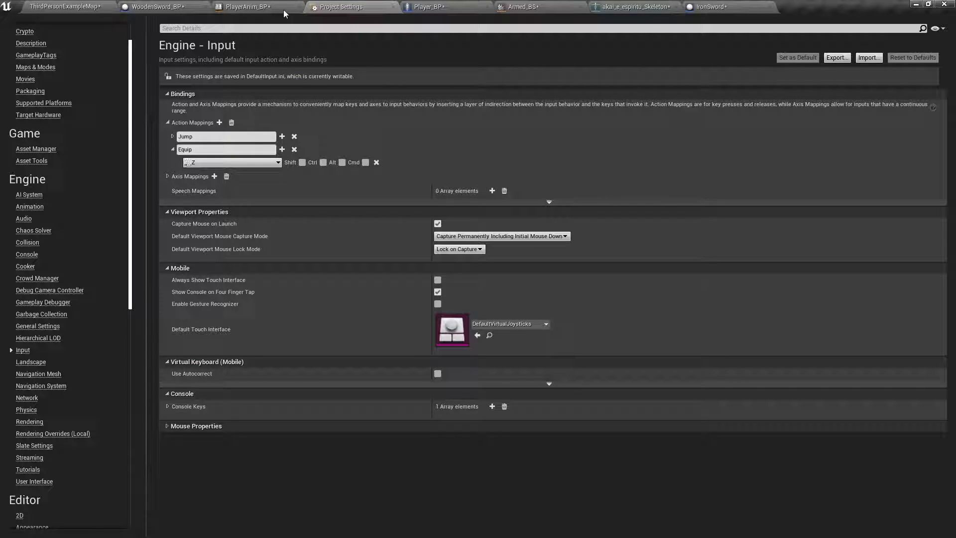
Step: Add a Guard action mapping bound to the Right Mouse Button
left_click(29, 18)
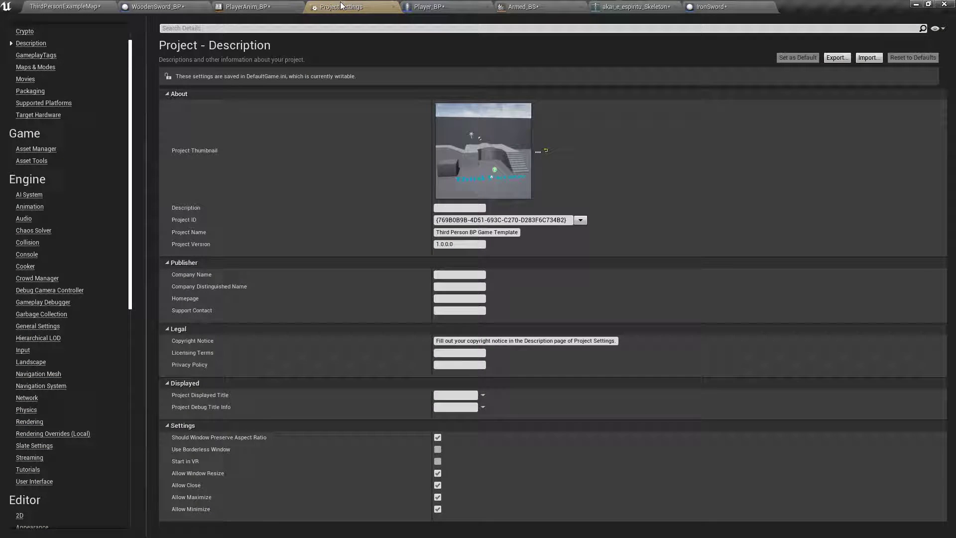
left_click(22, 350)
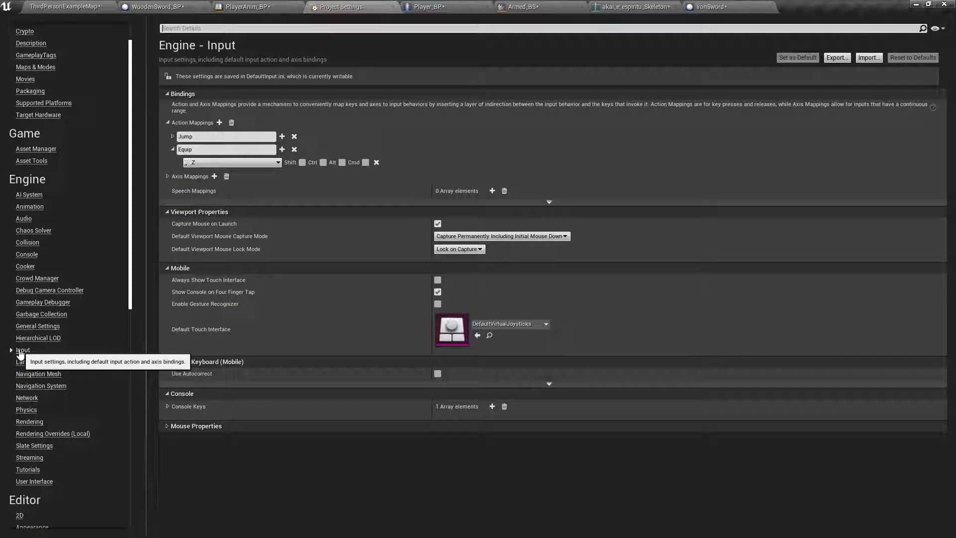
left_click(219, 122)
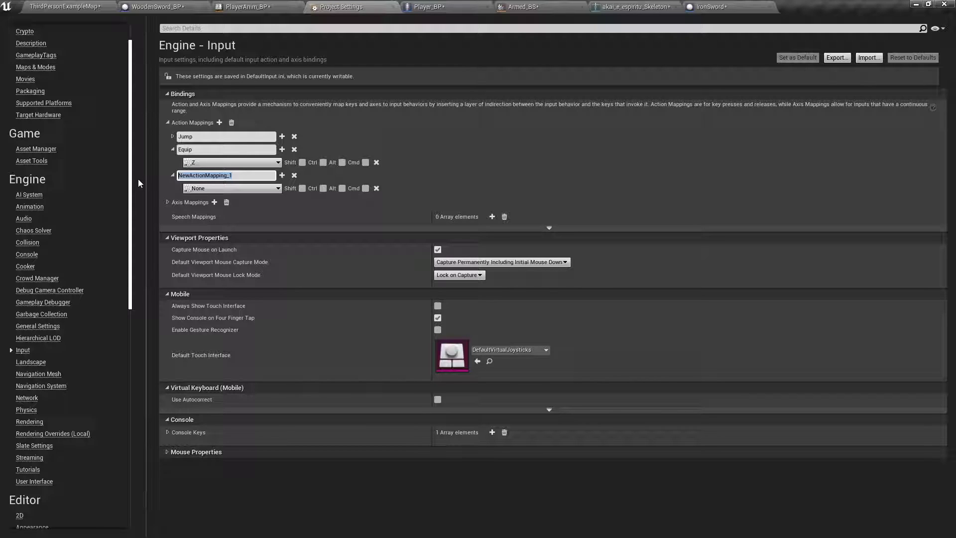
type("G")
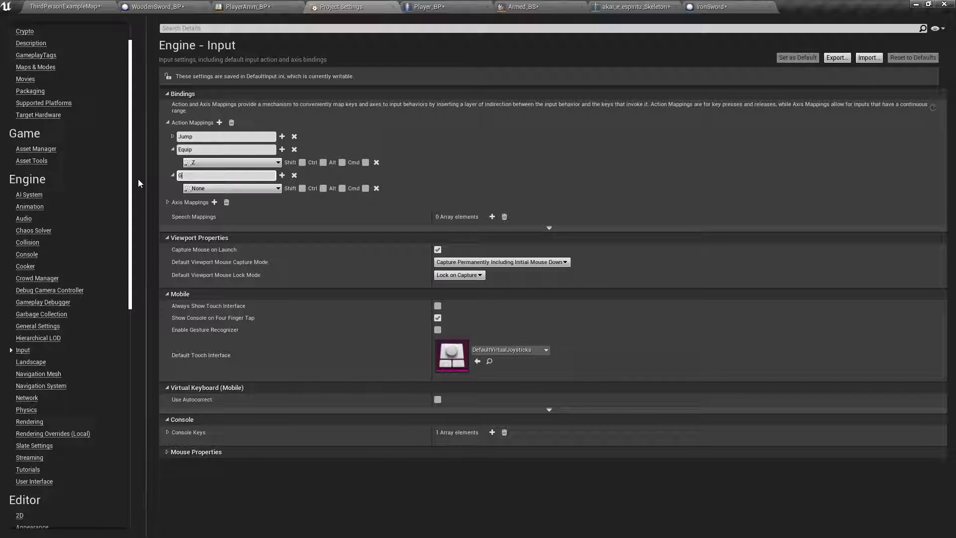
type("uard")
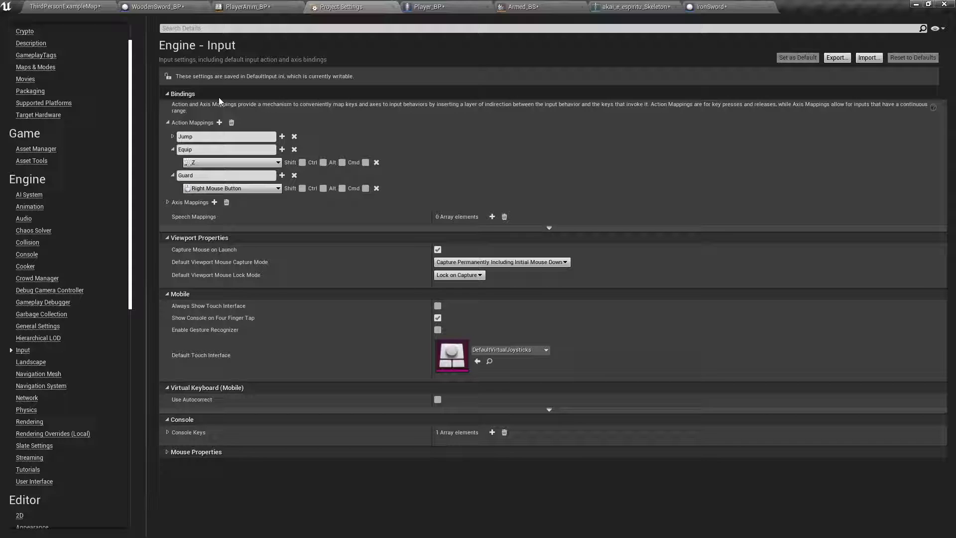
mouse_move(440, 10)
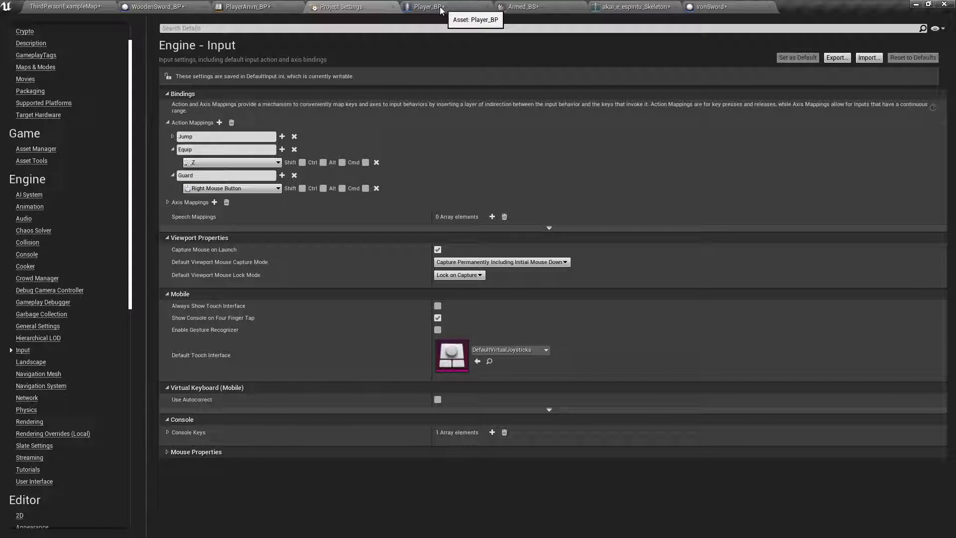
Step: Wrap Player_BP's equip nodes in a comment titled Equip/Sheathe
left_click(61, 6)
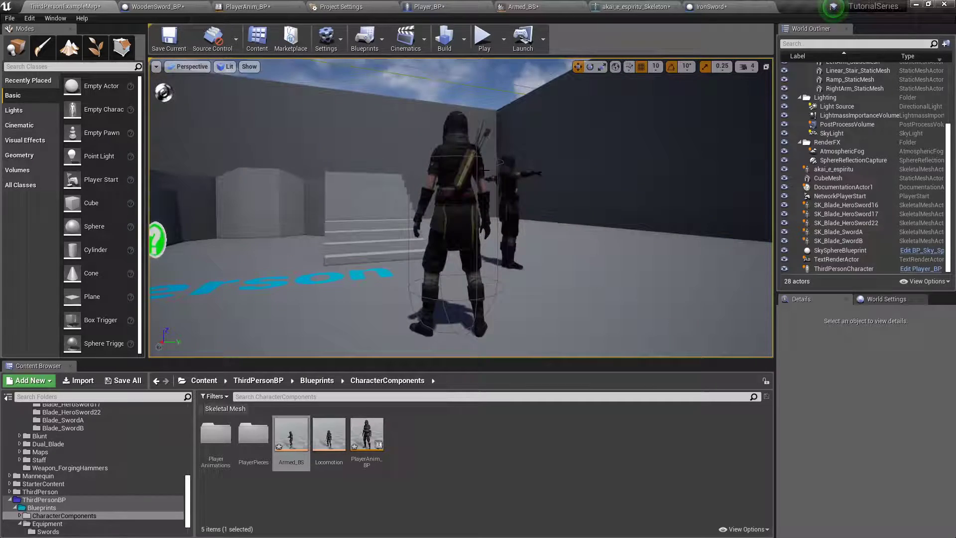
left_click(427, 7)
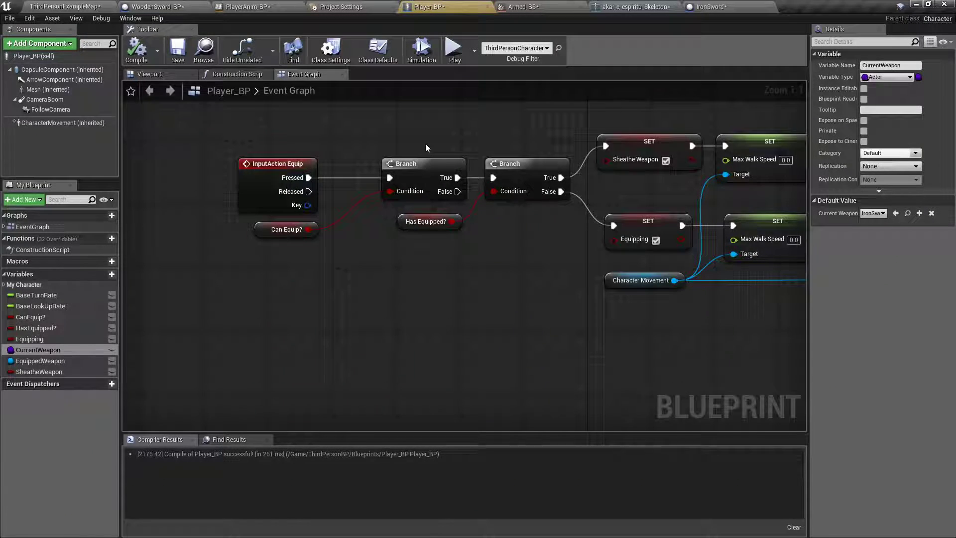
scroll("down", 3)
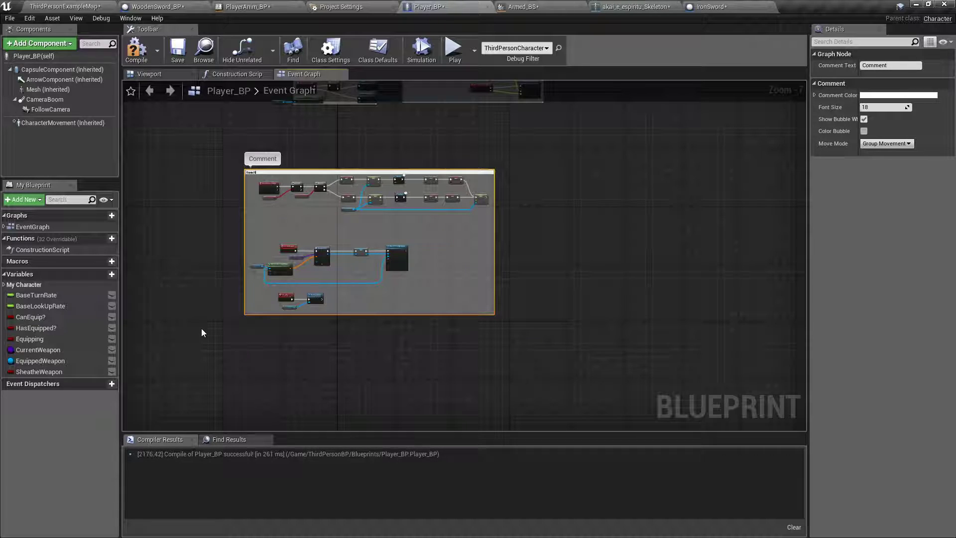
type("Equip/Sheathe")
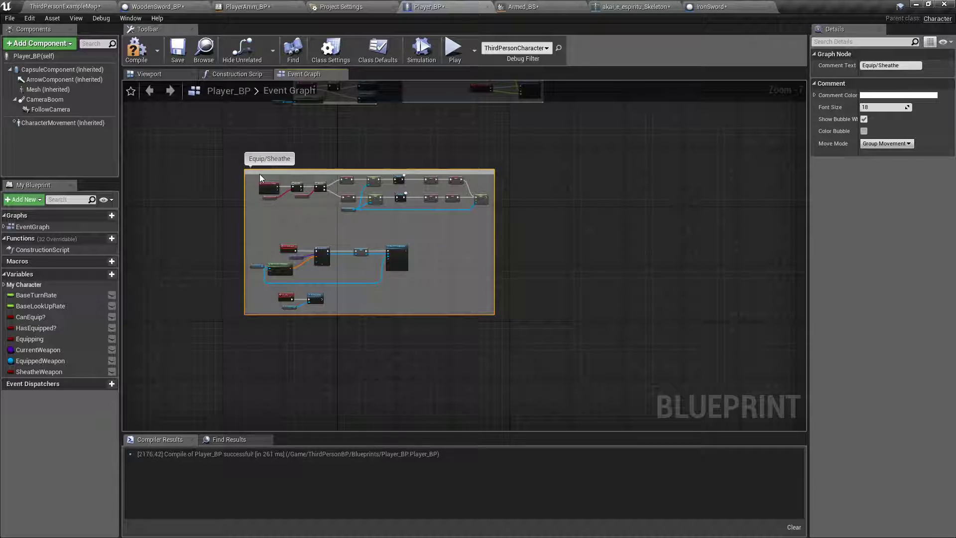
scroll("down", 3)
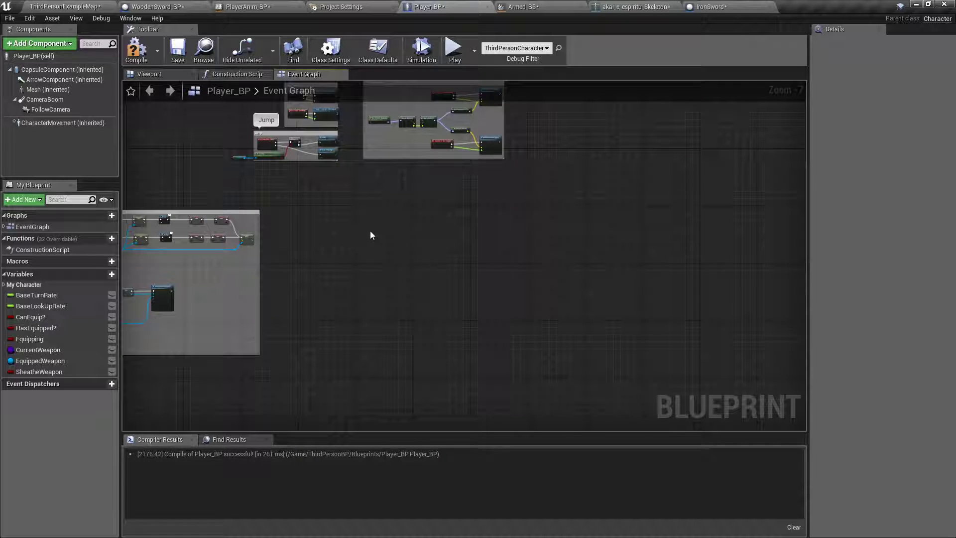
Step: Add the InputAction Guard event and branch its Pressed output on Can Guard?
type("guard")
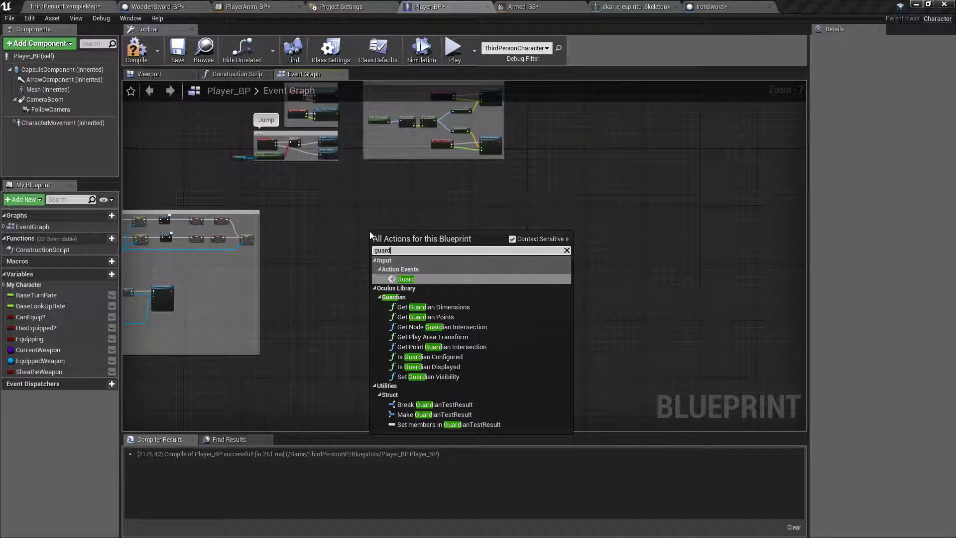
left_click(405, 279)
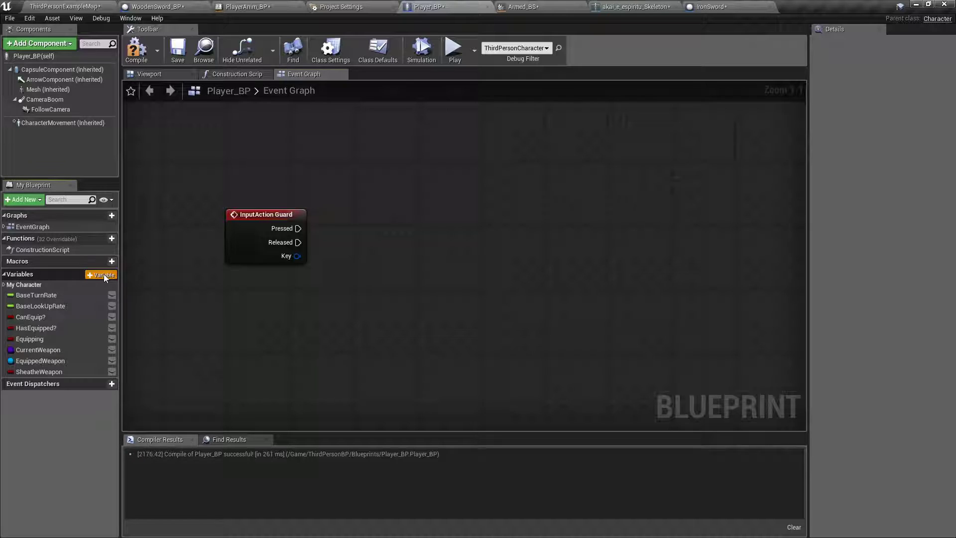
left_click(103, 275)
type("CanGuard?")
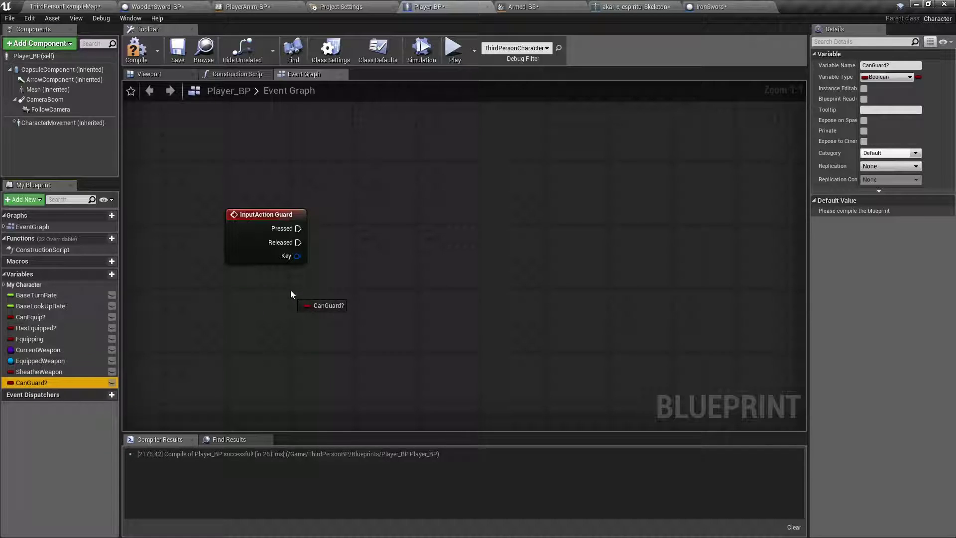
left_click_drag(322, 305, 271, 185)
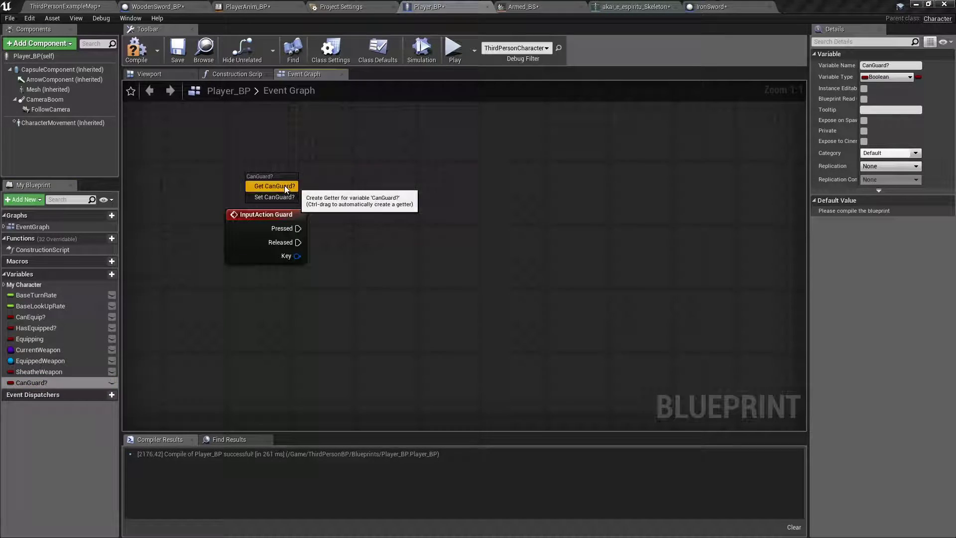
left_click(274, 186)
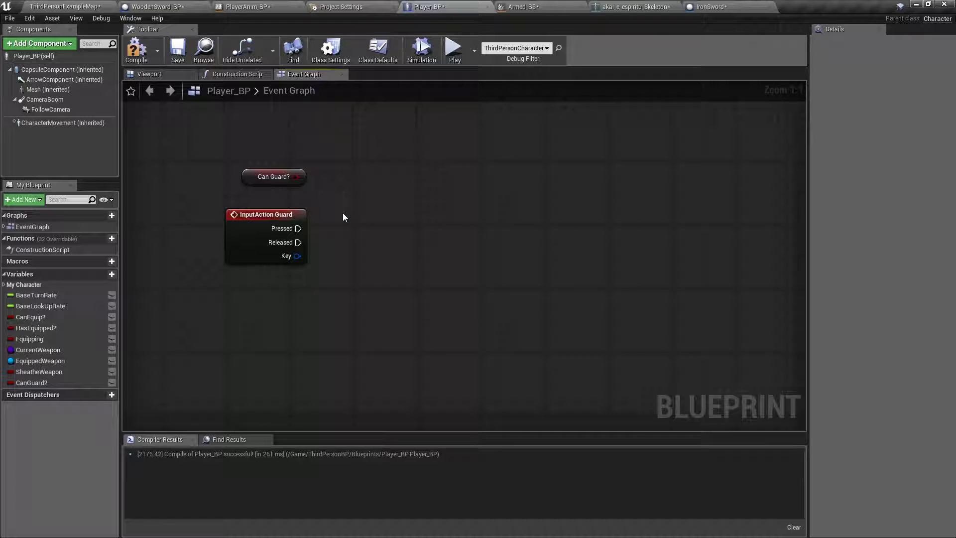
left_click_drag(299, 228, 390, 218)
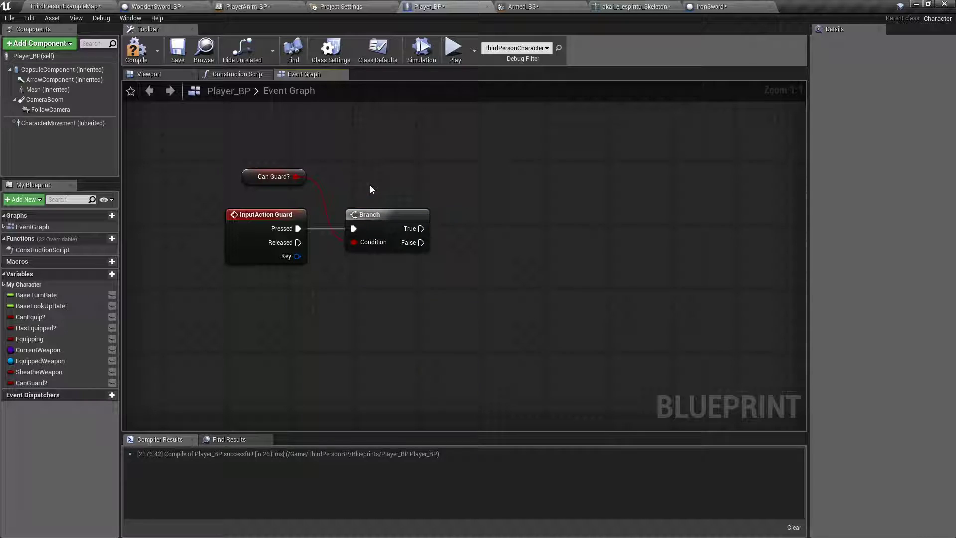
Step: Create a Guarding boolean, branch the release on it, and add a Set Guarding node
left_click(101, 274)
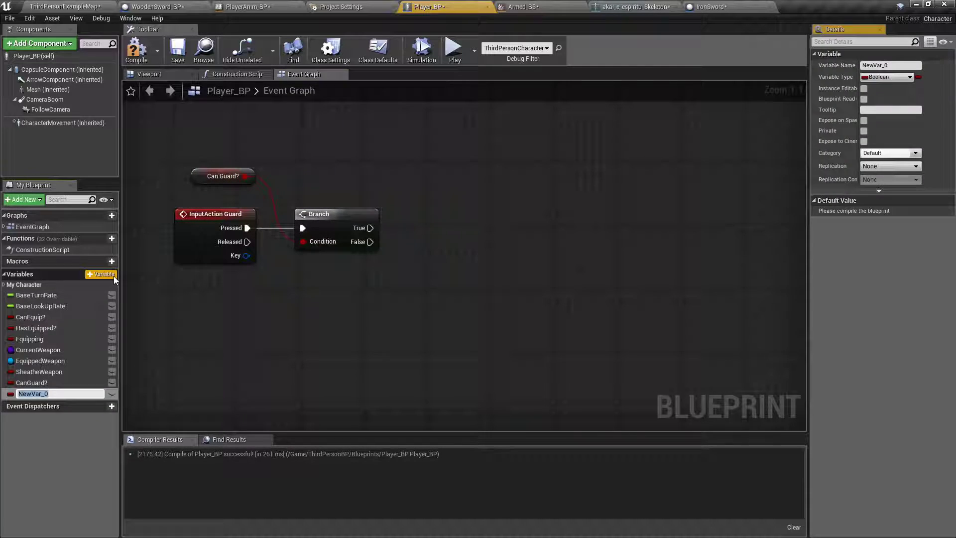
type("Guarding")
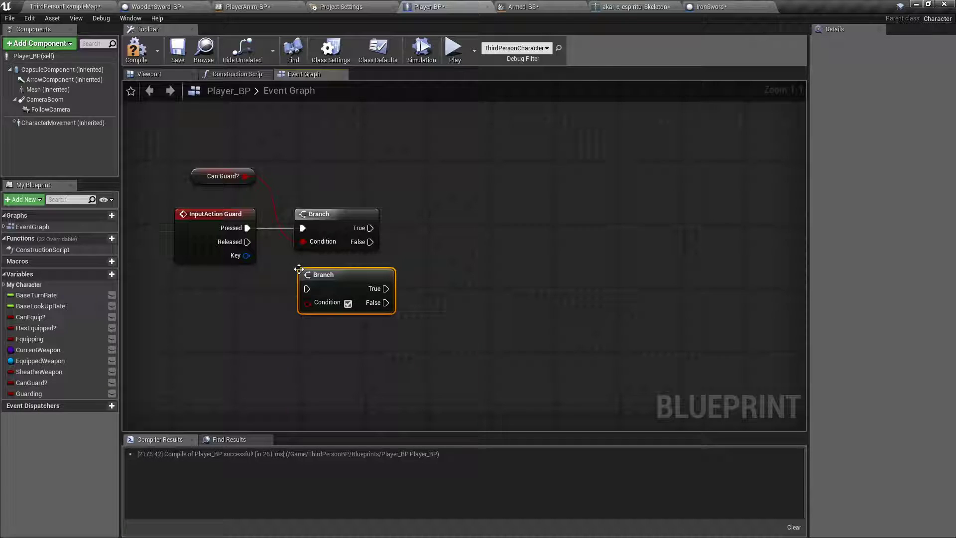
left_click_drag(248, 241, 299, 281)
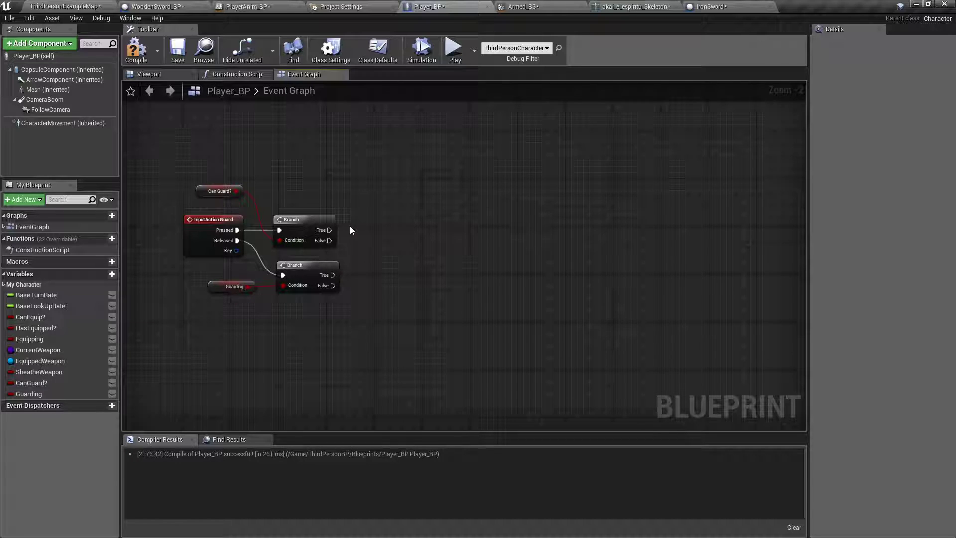
scroll("up", 3)
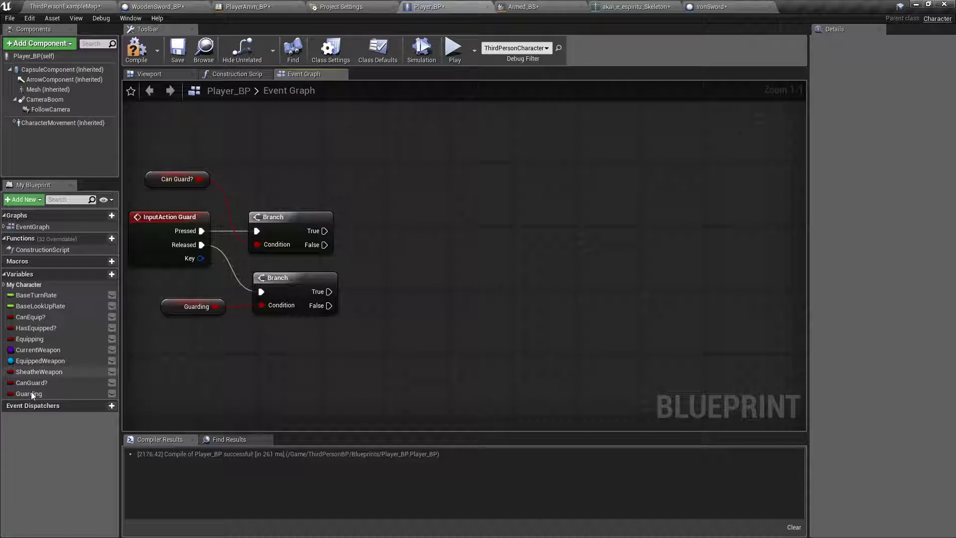
left_click(29, 394)
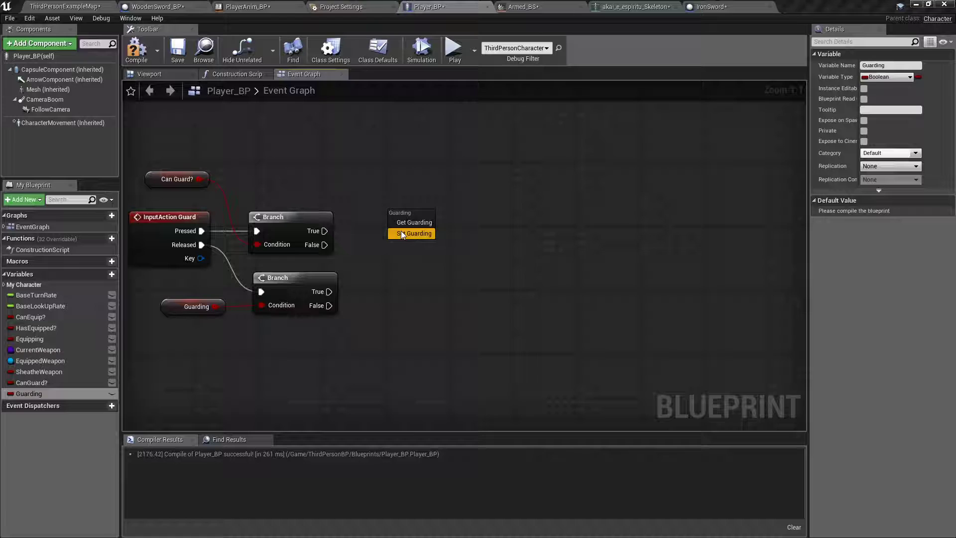
left_click(414, 233)
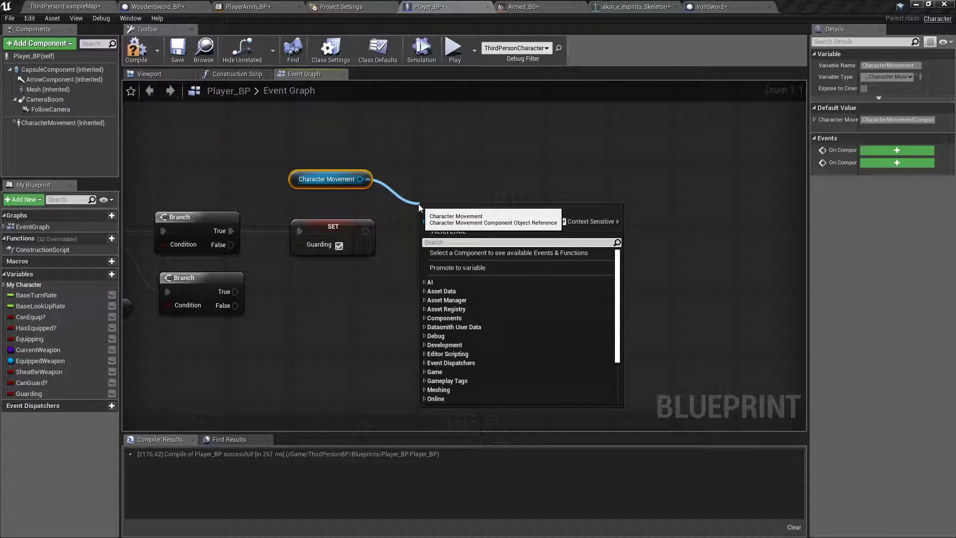
Step: Add Set Orient Rotation to Movement, unchecked, and compile Player_BP
type("orient")
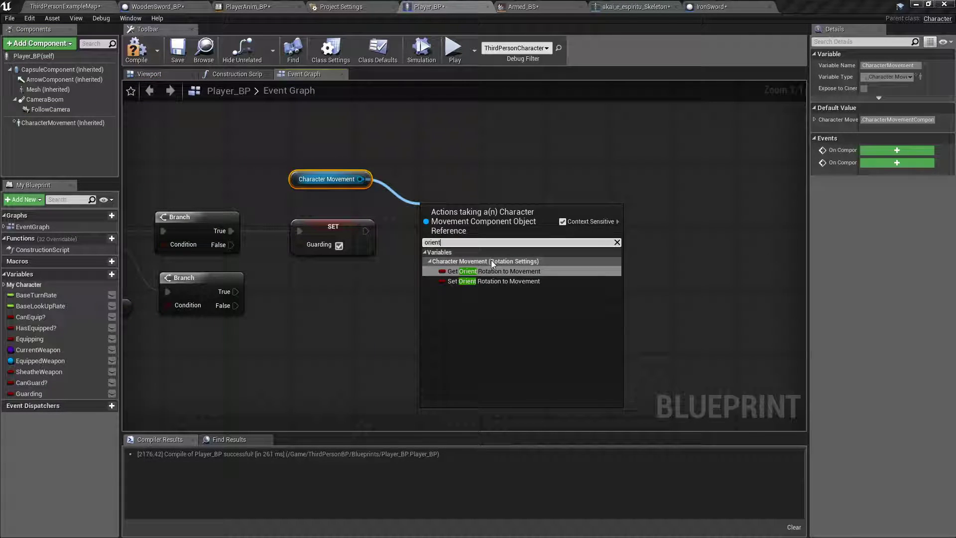
left_click(495, 281)
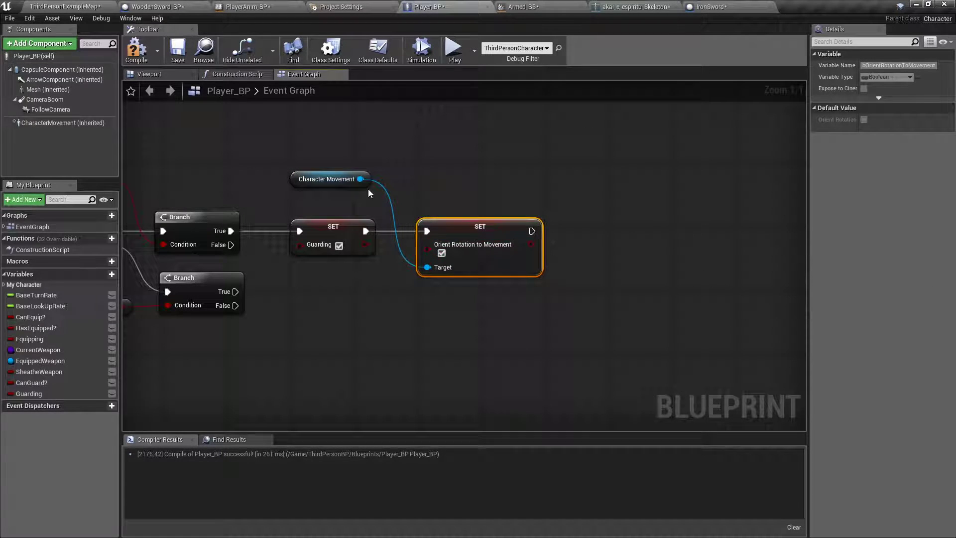
left_click(441, 252)
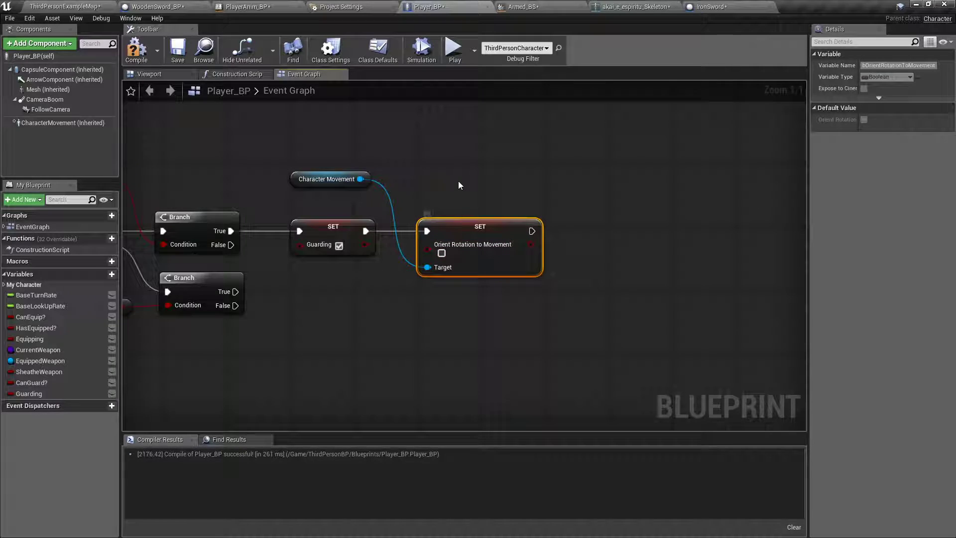
mouse_move(137, 50)
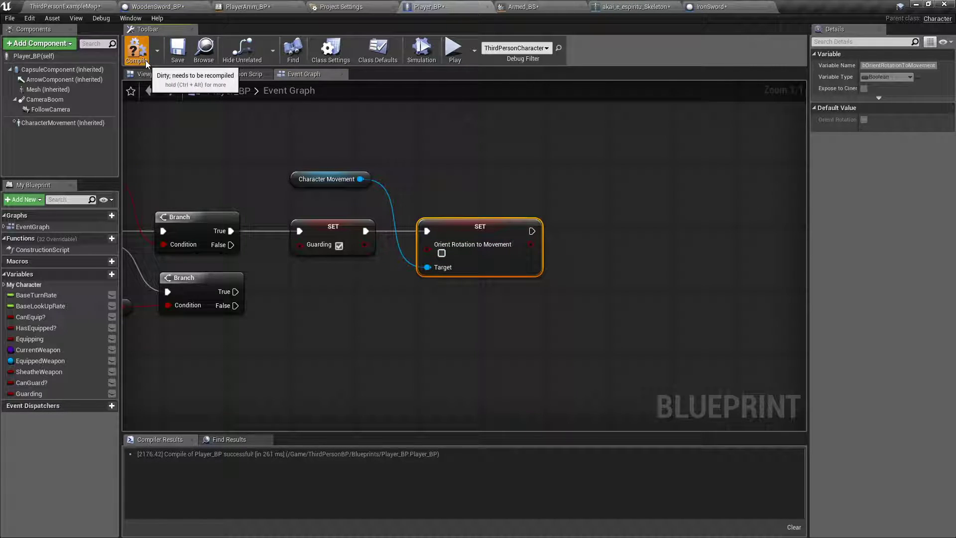
left_click(136, 50)
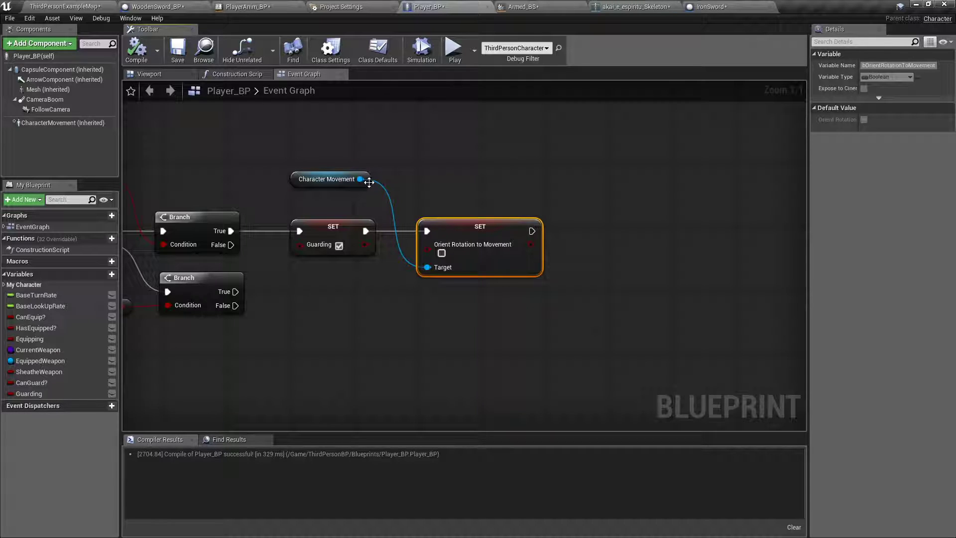
Step: Add Set Use Controller Desired Rotation with the value checked
left_click_drag(366, 178, 573, 180)
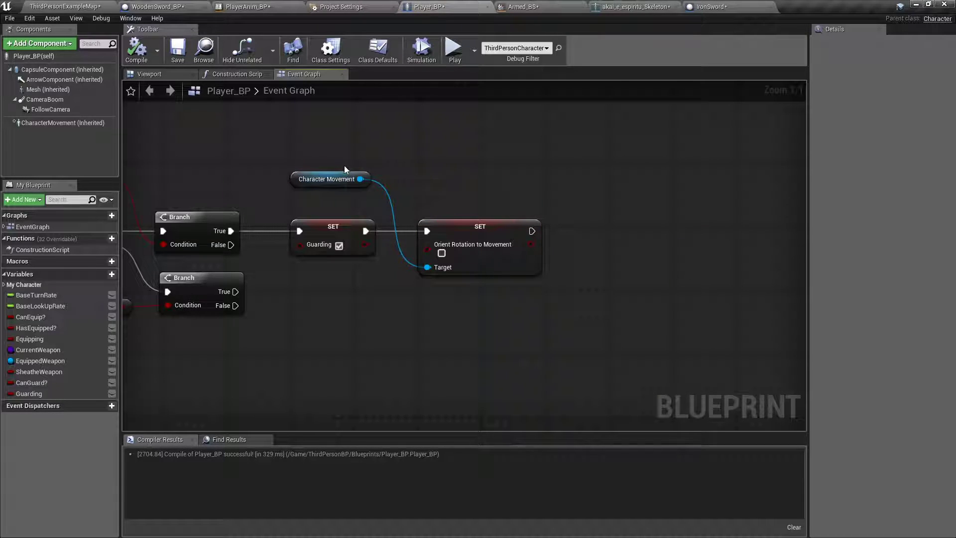
left_click(62, 123)
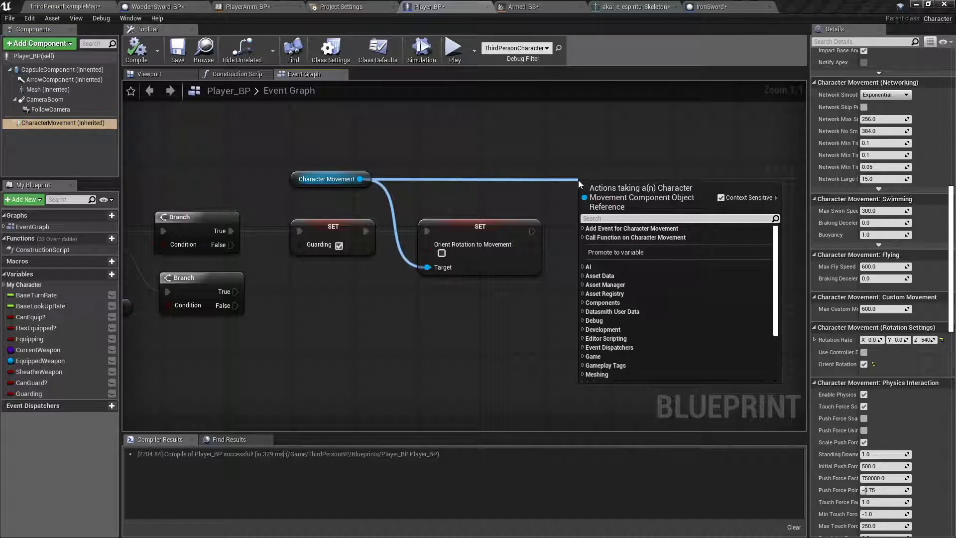
type("set use d")
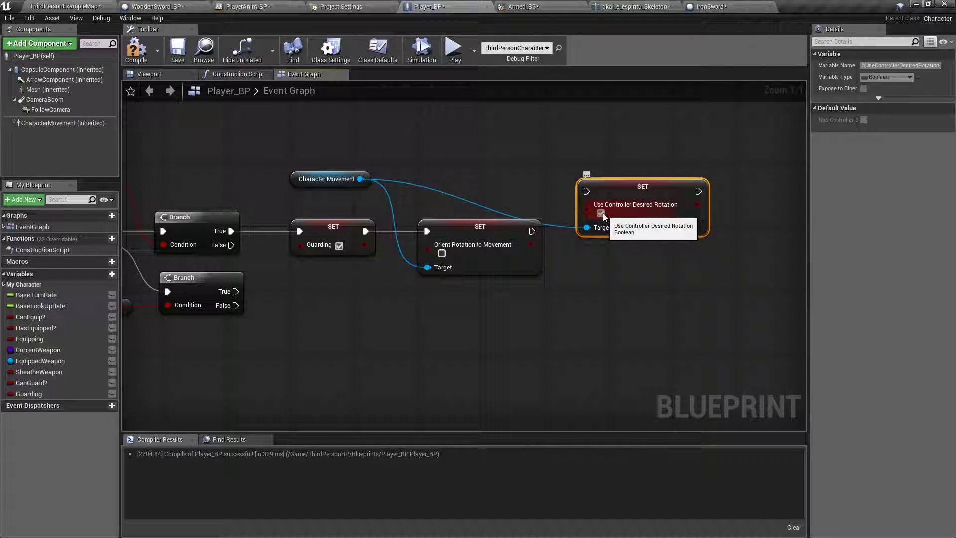
left_click(601, 214)
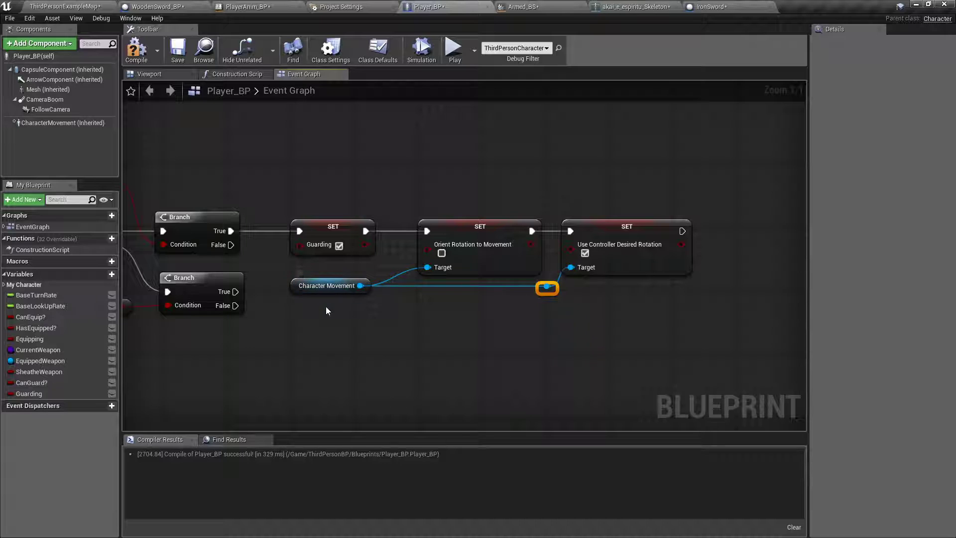
left_click(329, 285)
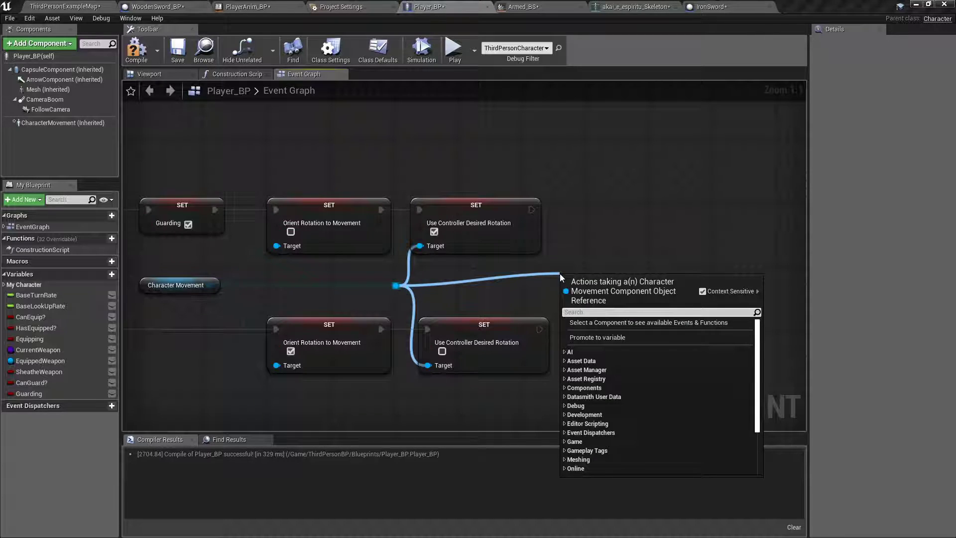
Step: Add Set Max Walk Speed nodes set to 113 on the guard press and release paths
type("set walk speed")
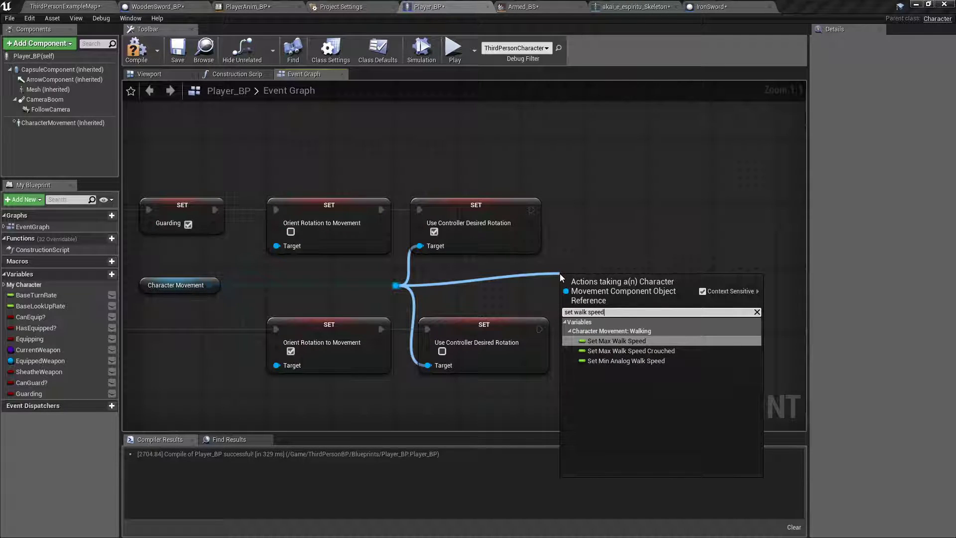
left_click(616, 340)
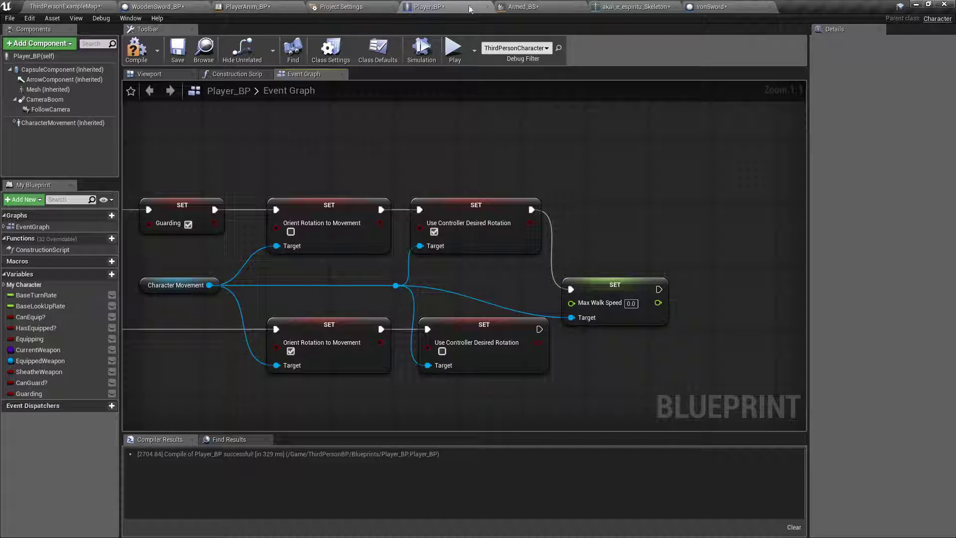
left_click(523, 7)
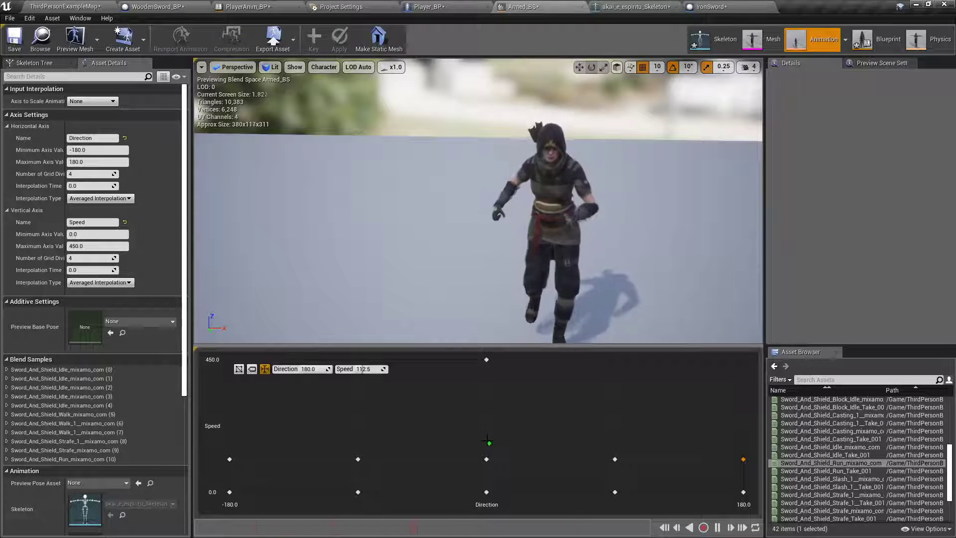
mouse_move(486, 458)
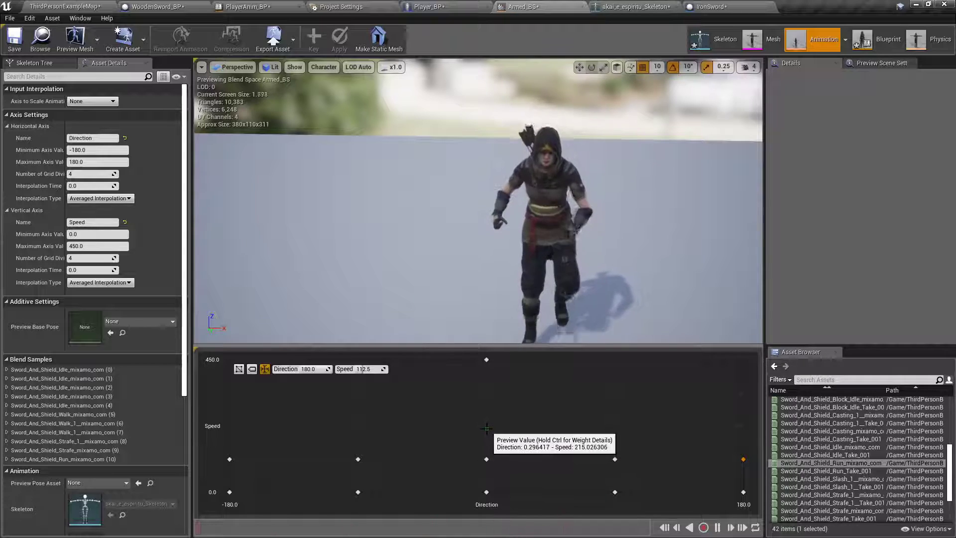
left_click(430, 7)
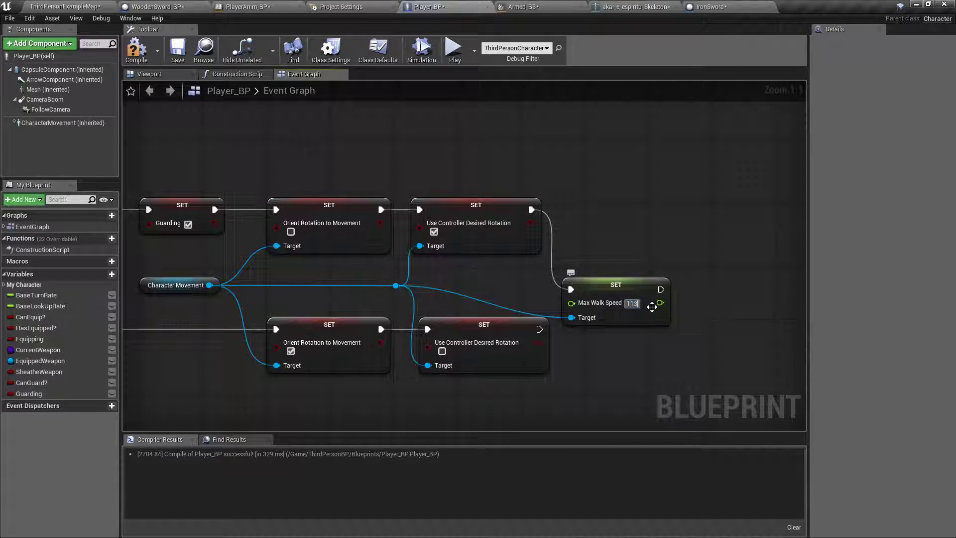
left_click(617, 213)
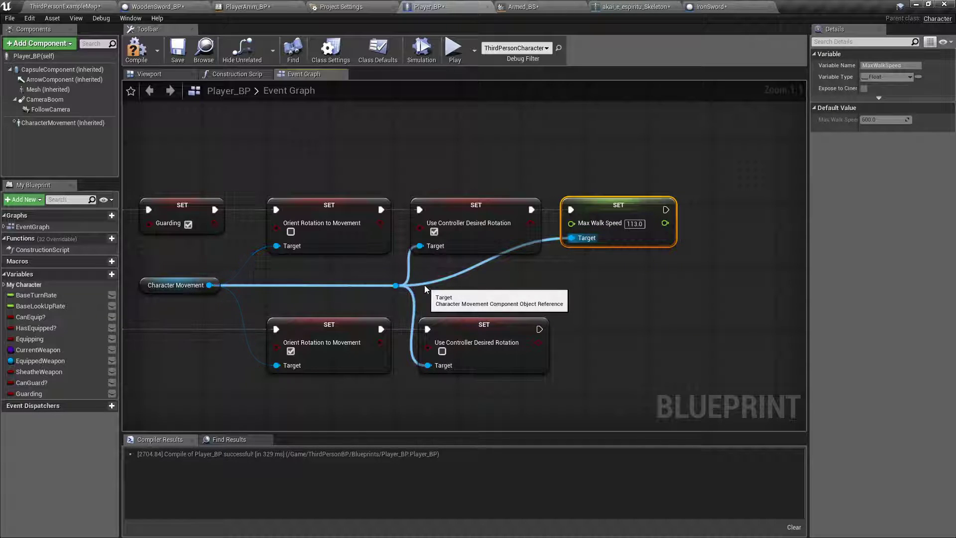
left_click(470, 275)
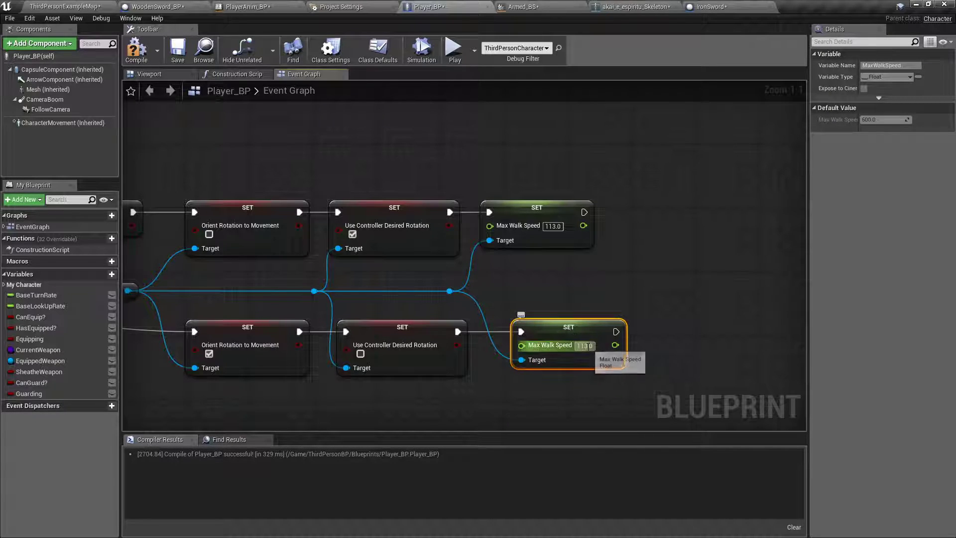
left_click(584, 345)
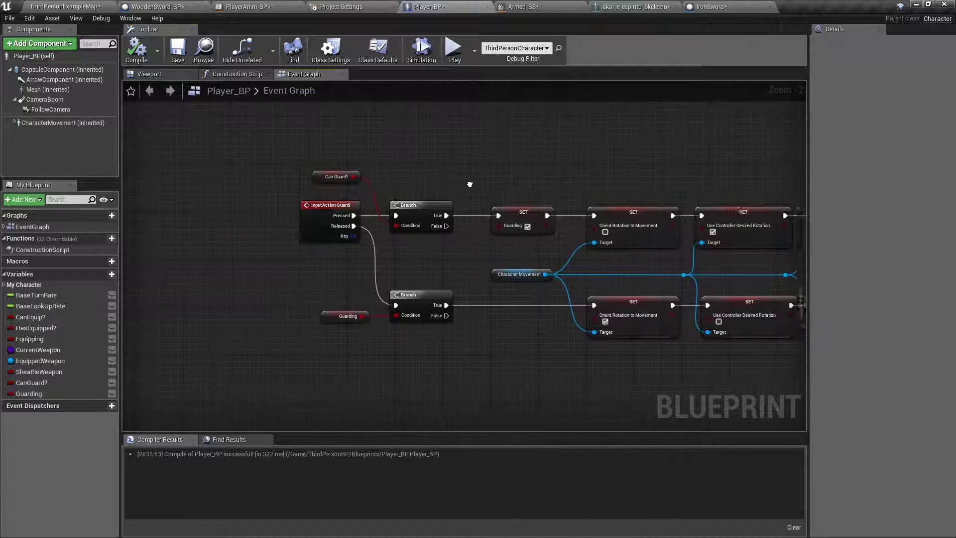
Step: Add Can Guard? setters, true in the equip chain and false in the sheathe chain
scroll("down", 3)
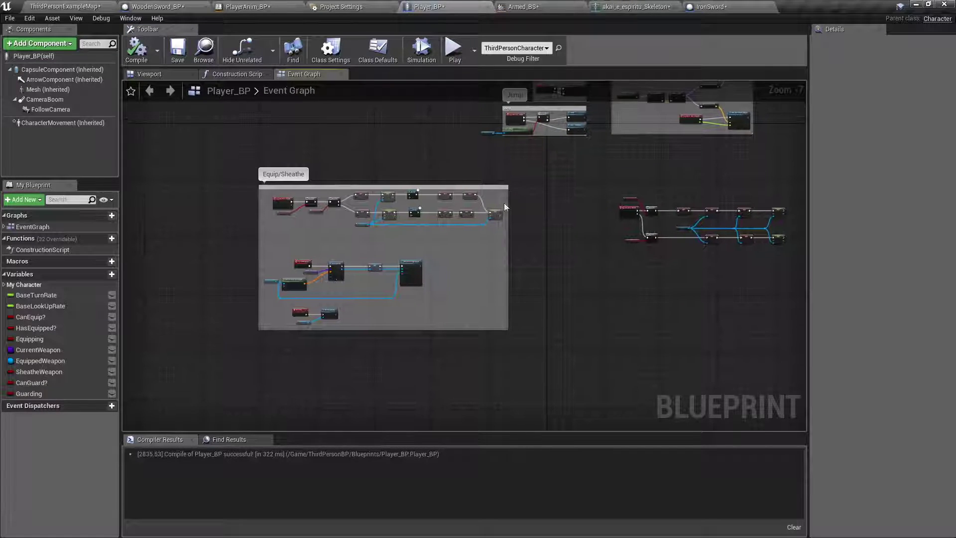
scroll("up", 3)
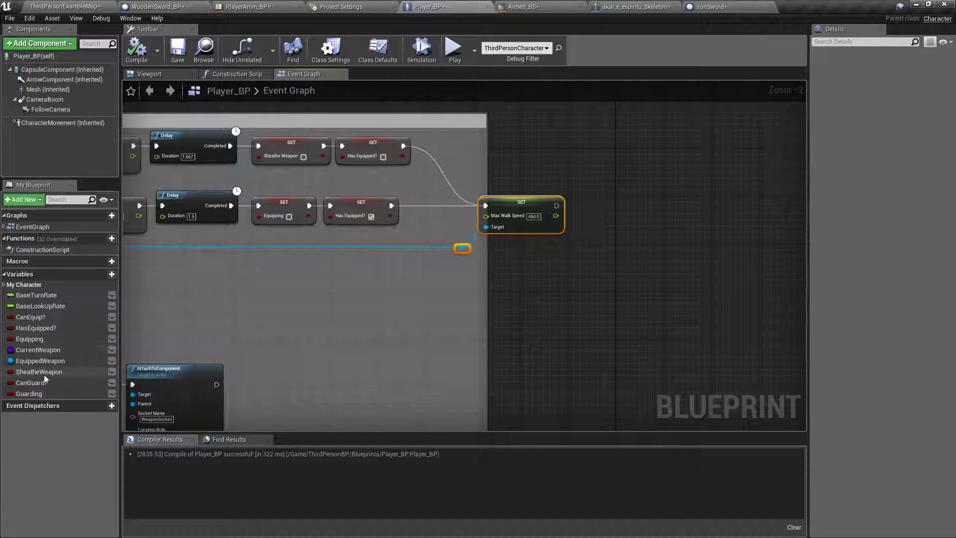
left_click(31, 382)
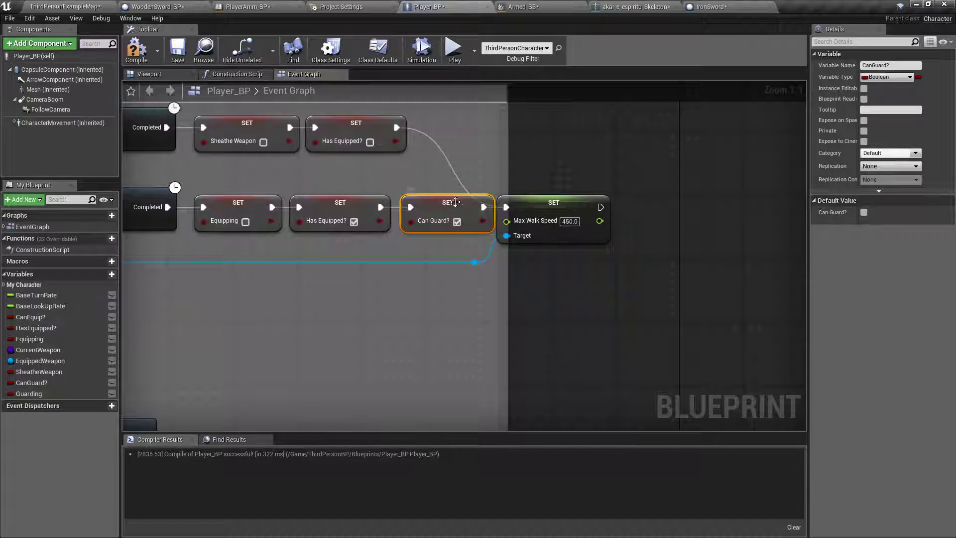
left_click_drag(447, 214, 487, 150)
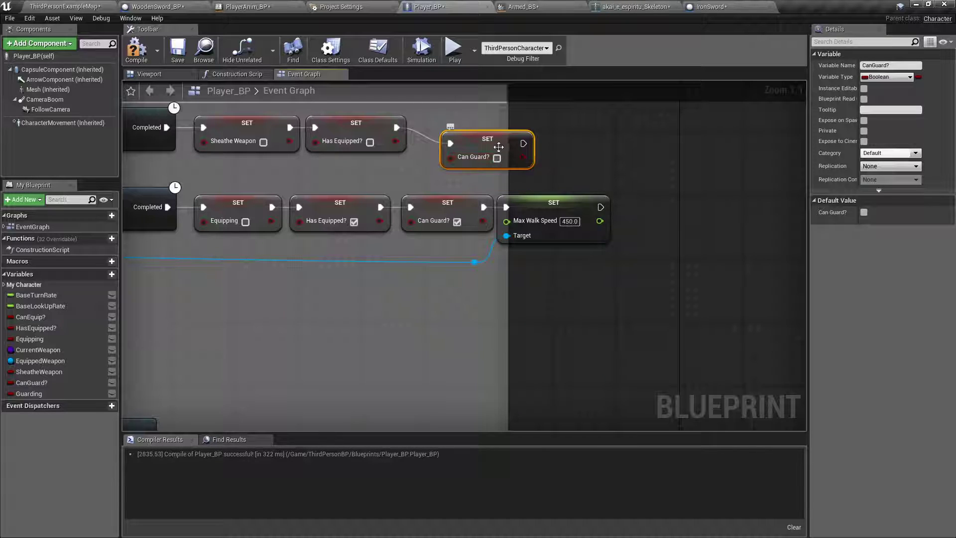
left_click_drag(487, 149, 463, 131)
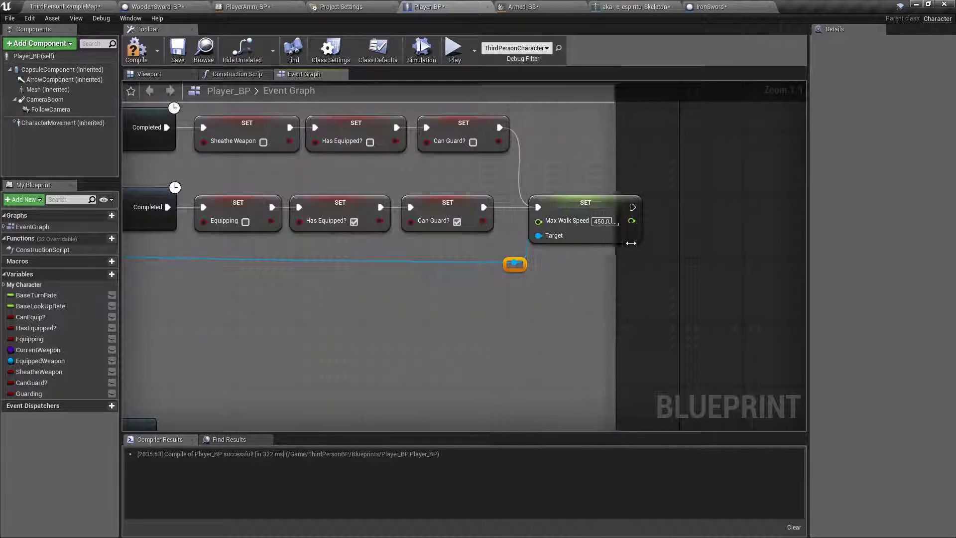
scroll("down", 3)
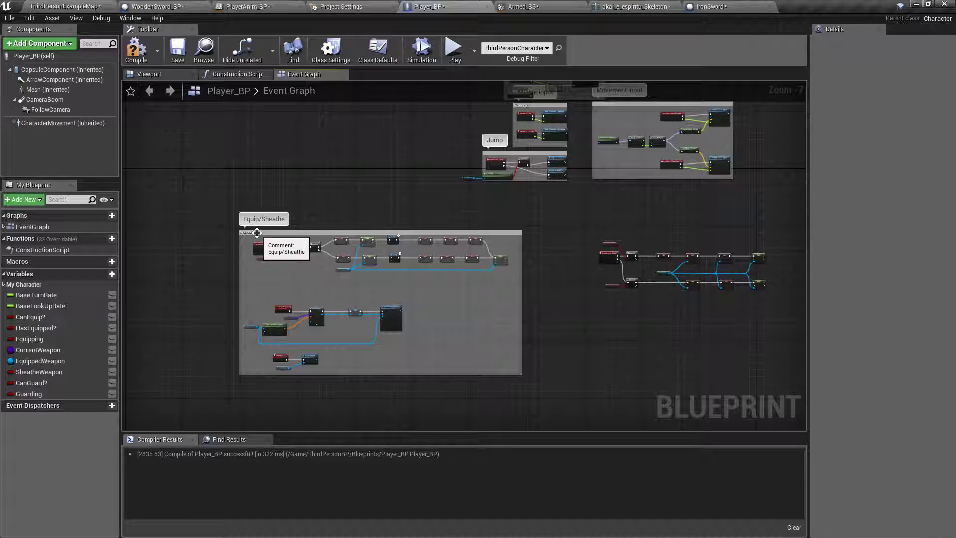
left_click(256, 206)
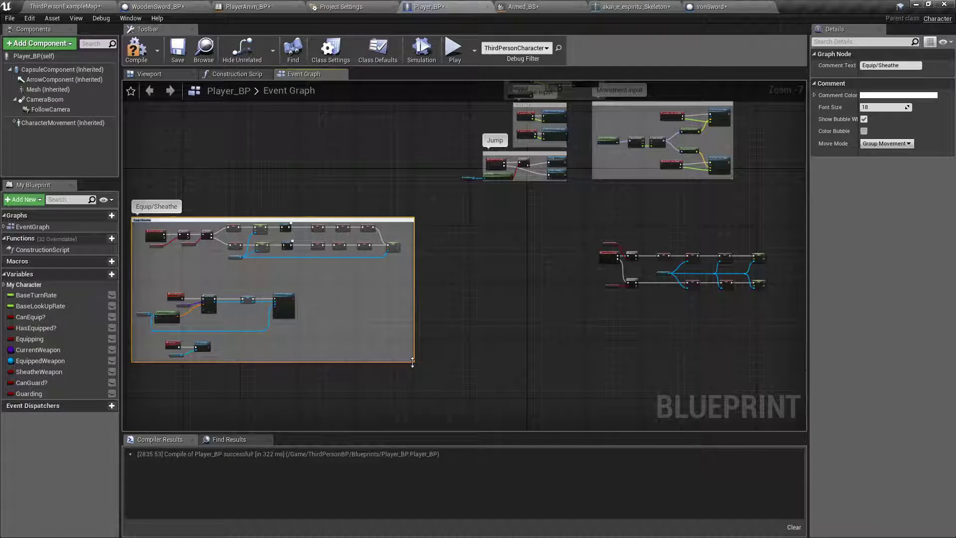
scroll("down", 3)
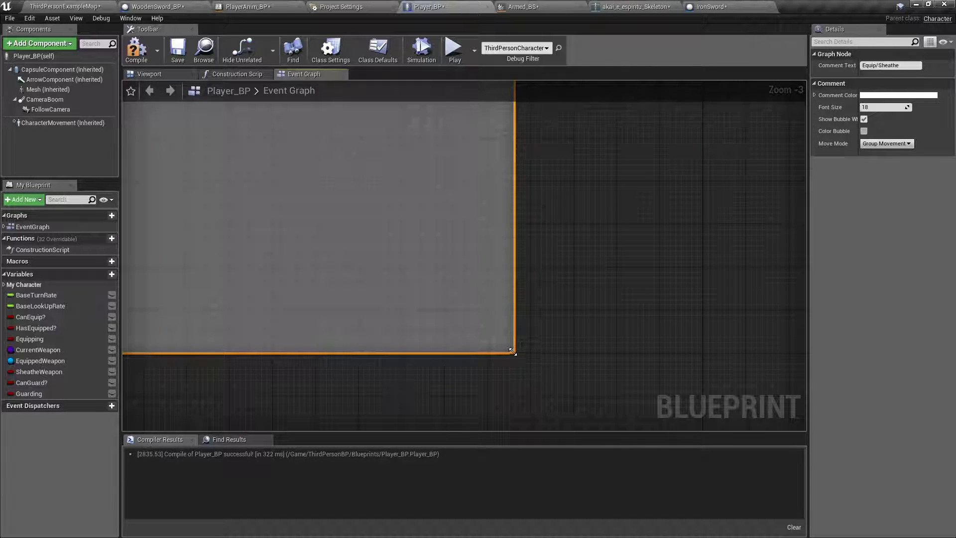
scroll("down", 3)
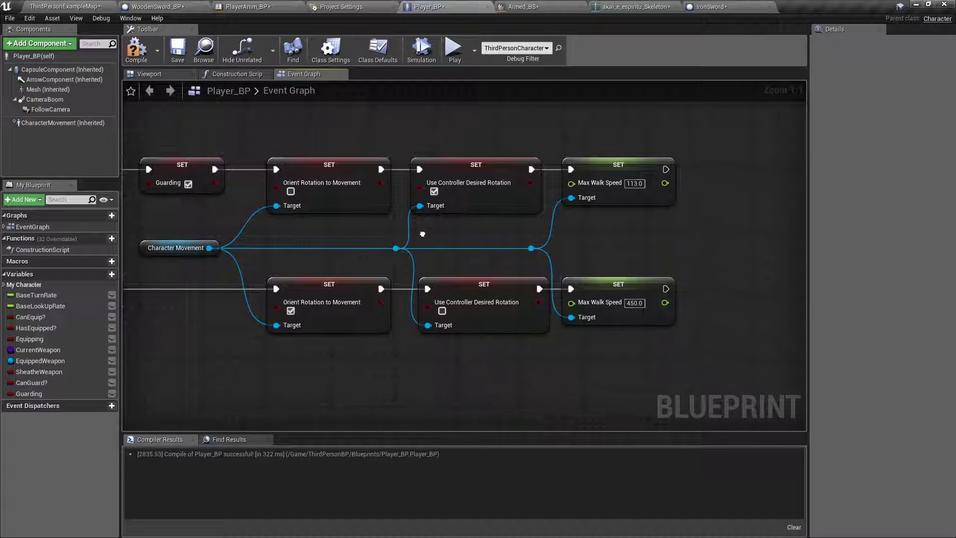
Step: Compile Player_BP, then open PlayerAnim_BP's state machine and the MeleeReady state graph
left_click(136, 50)
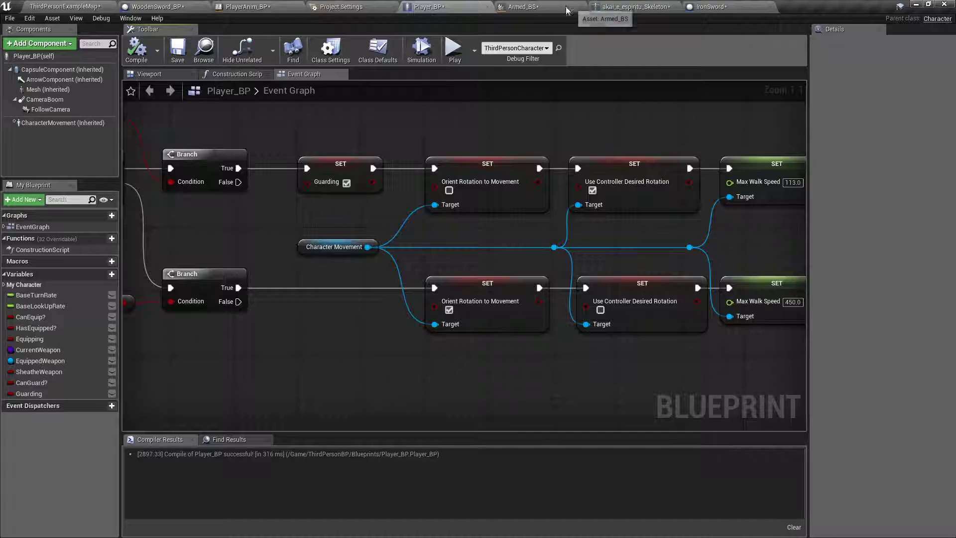
left_click(525, 6)
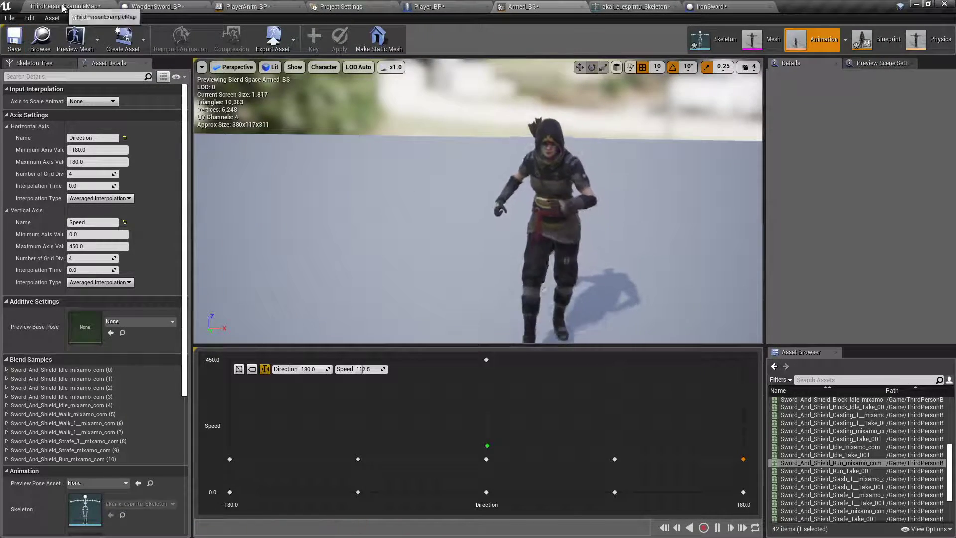
left_click(251, 7)
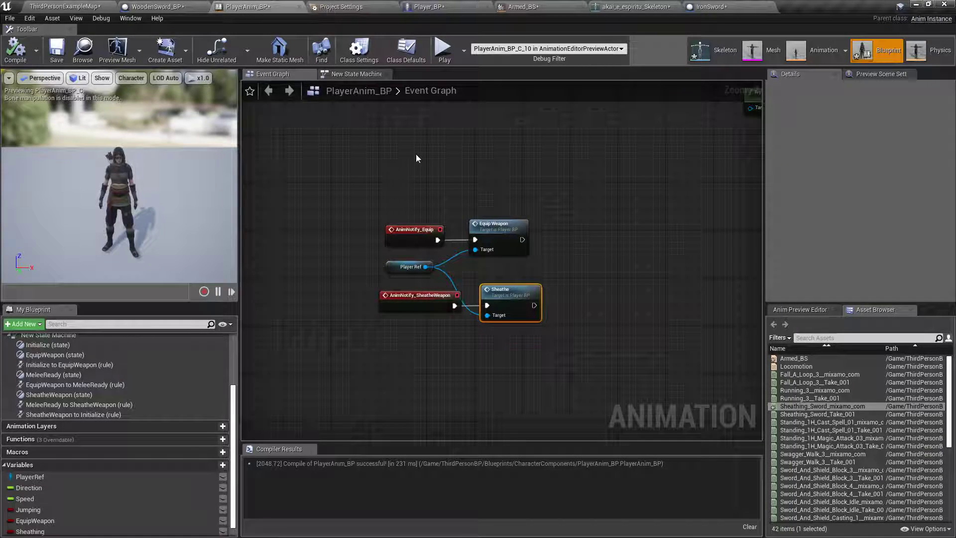
left_click(356, 74)
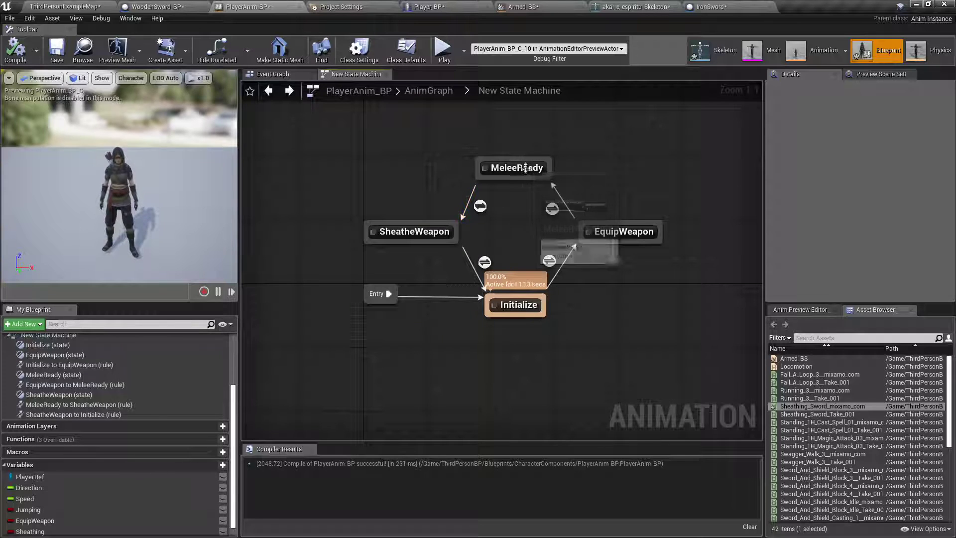
double_click(517, 167)
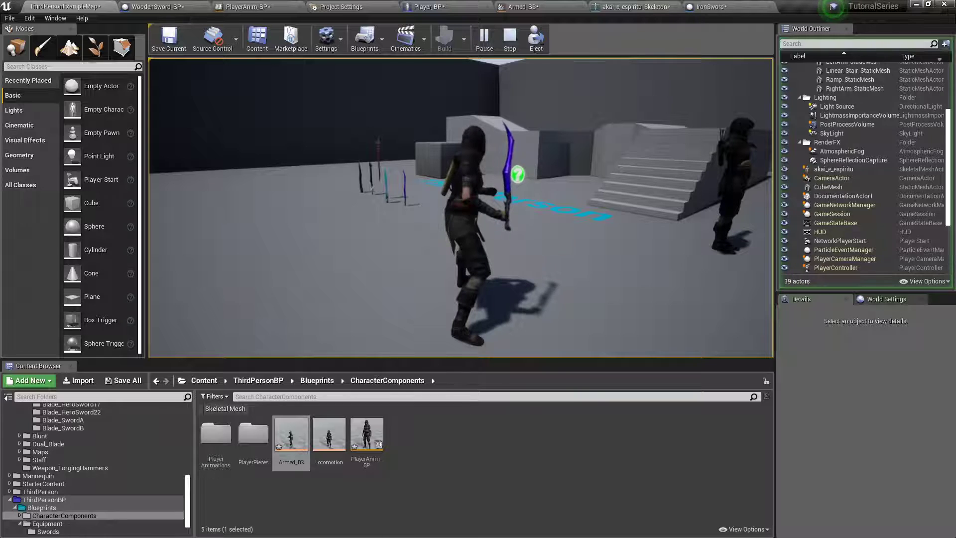
Step: Take control of the sword-wielding character in the play session
left_click(509, 38)
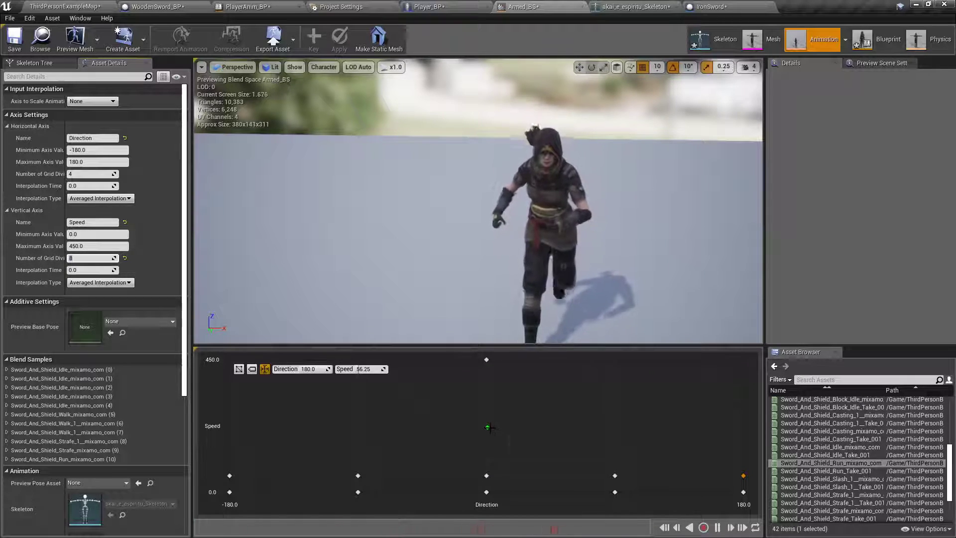
mouse_move(486, 441)
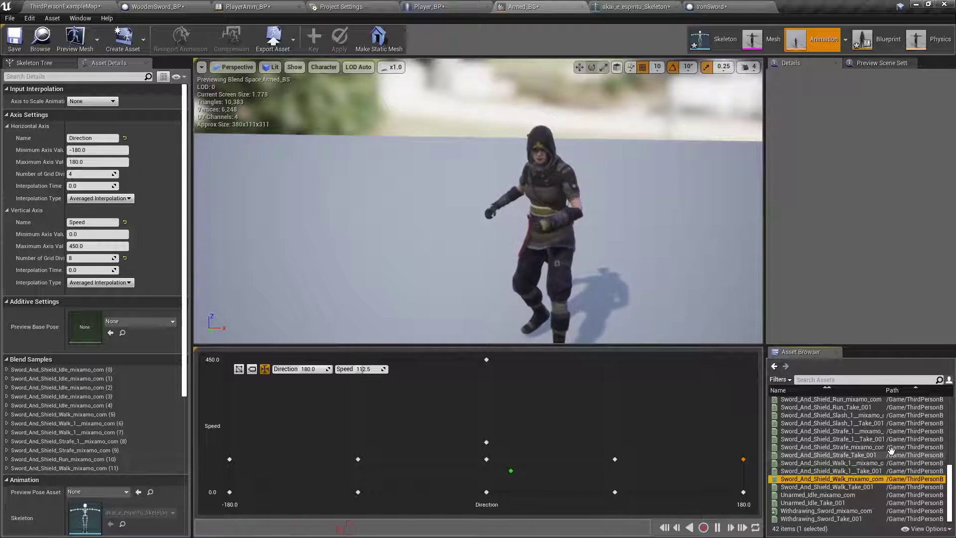
Step: Add a strafe animation sample to the Armed_BS grid, then return to the level map
left_click(829, 431)
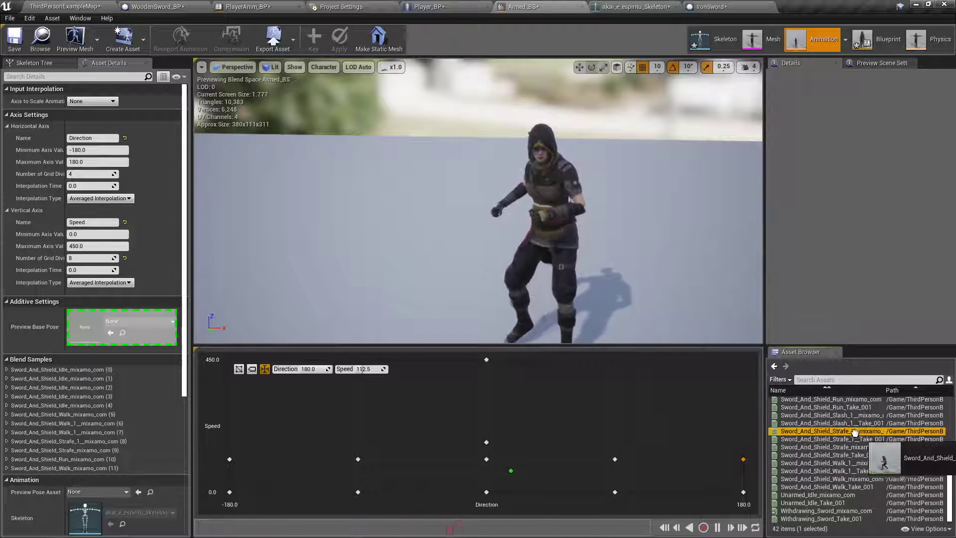
mouse_move(853, 432)
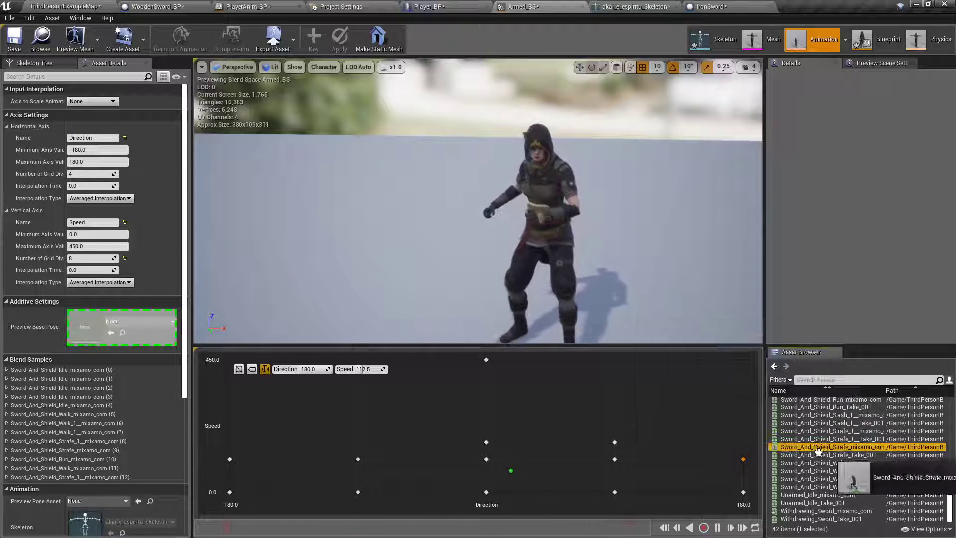
mouse_move(829, 462)
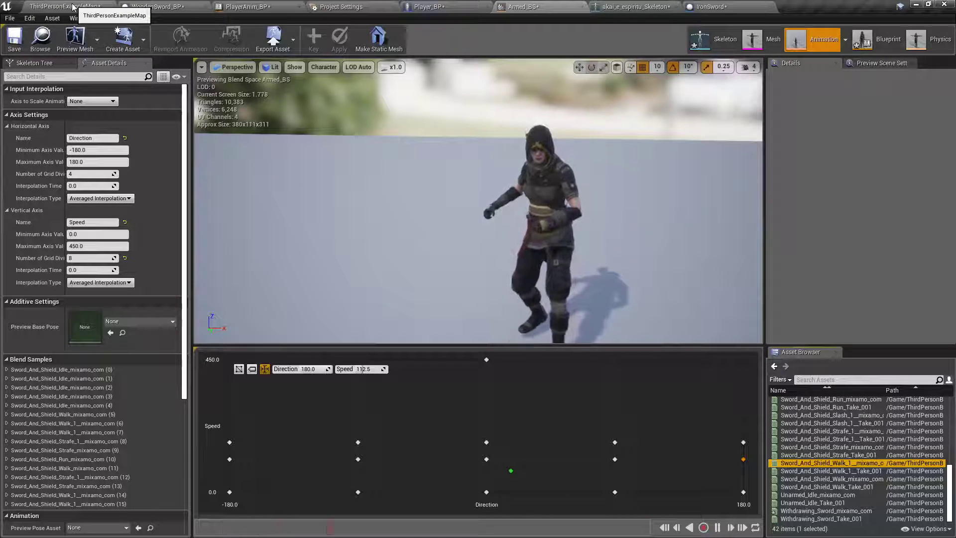
left_click(429, 6)
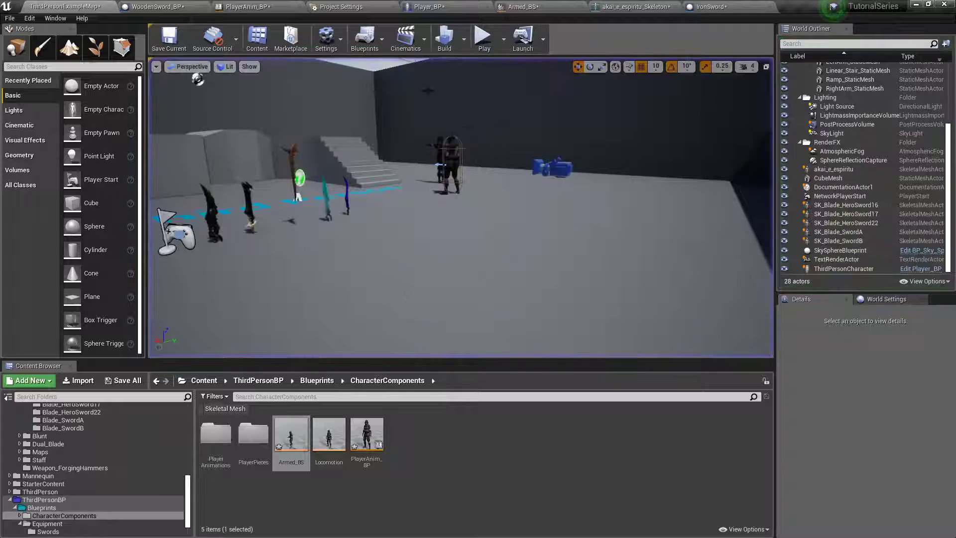
Step: Switch to the PlayerAnim_BP tab showing the MeleeReady state graph
left_click(246, 6)
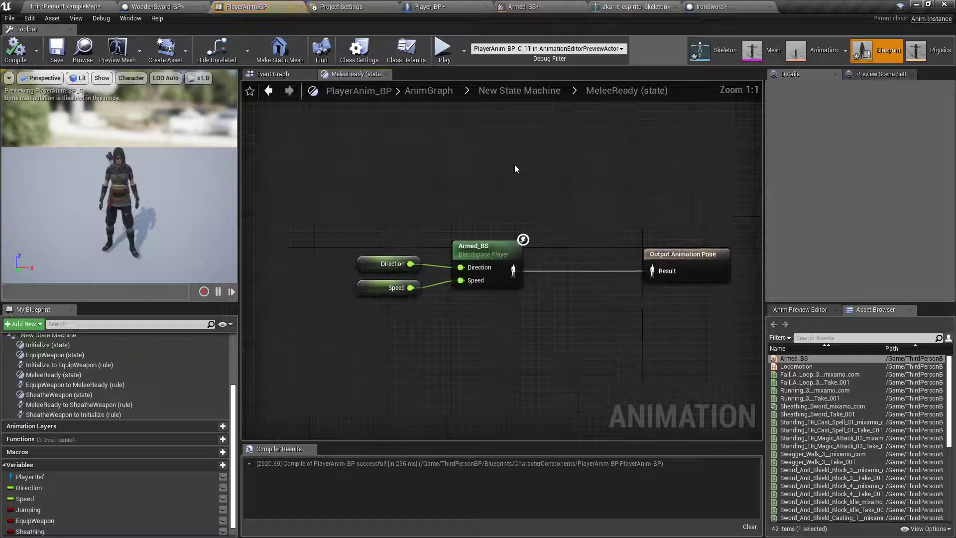
Step: Rearrange the MeleeReady graph for the jump blend, save, and start a play test
left_click_drag(484, 253, 321, 253)
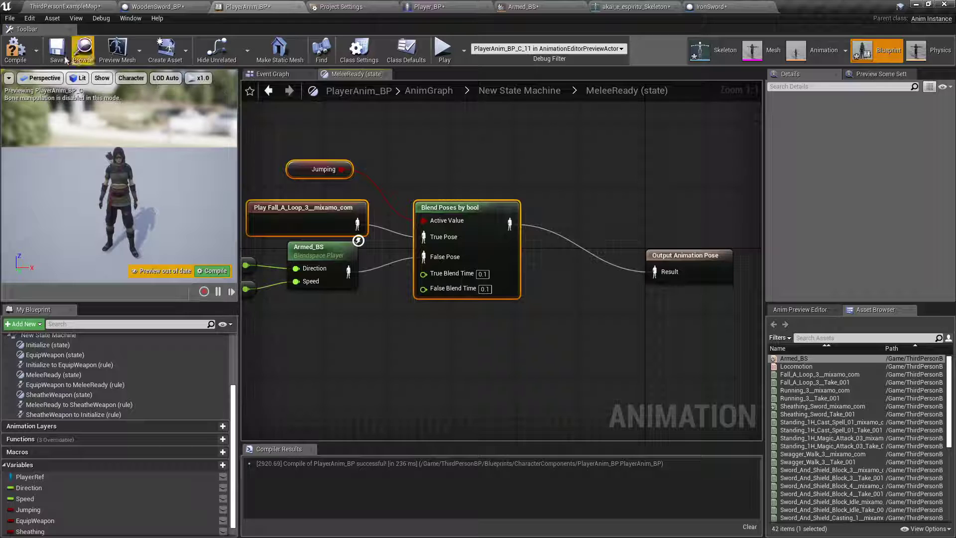
left_click(64, 6)
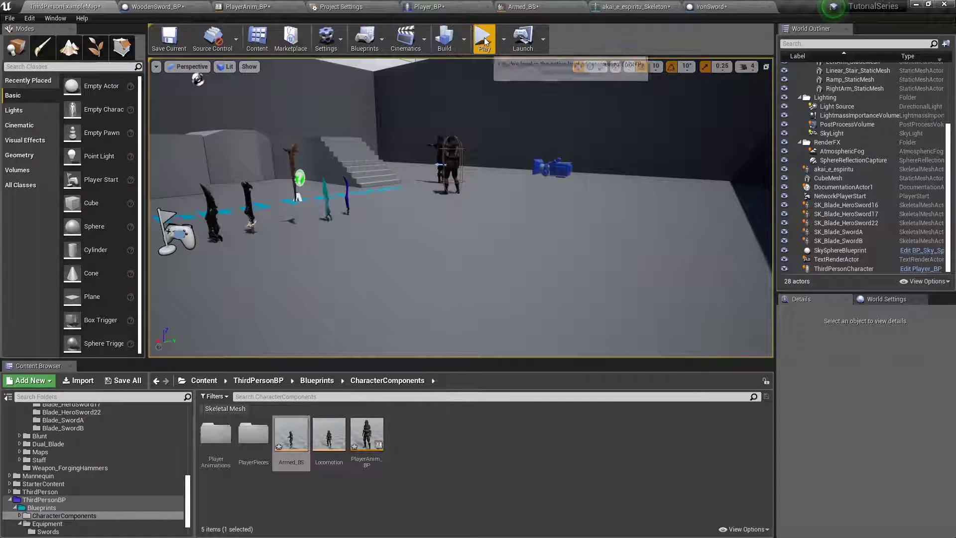
left_click(483, 38)
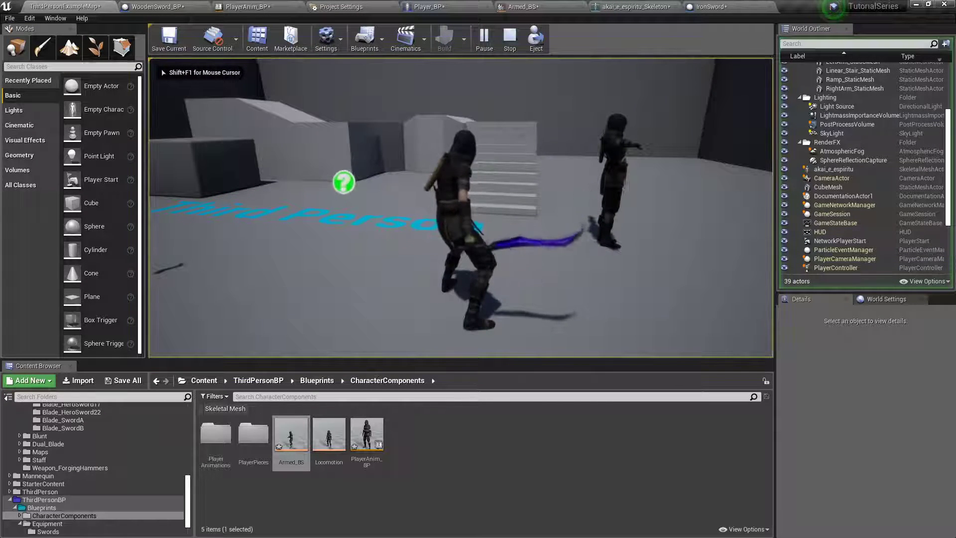